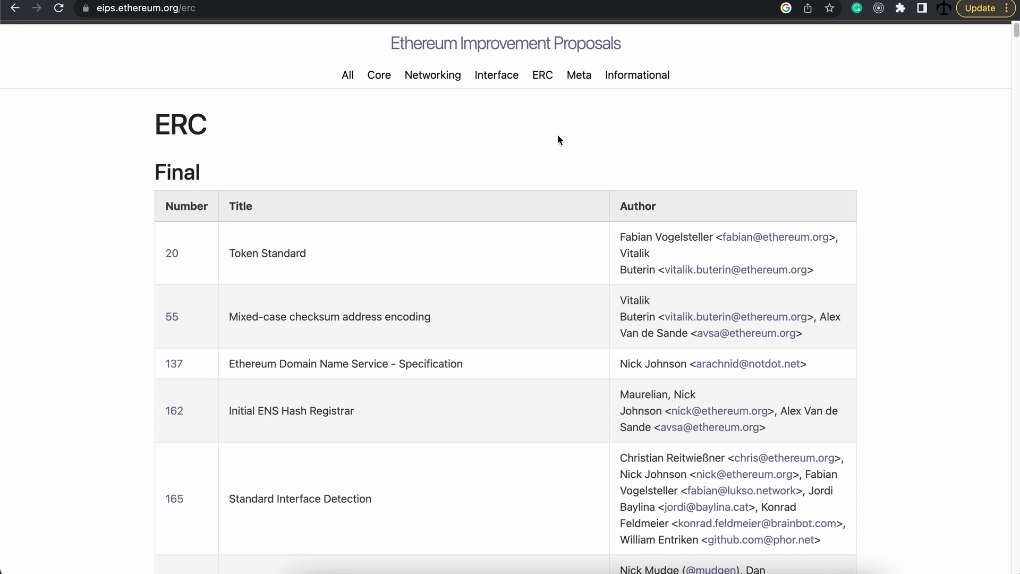
{"action": "mouse_move", "coordinate": [564, 143]}
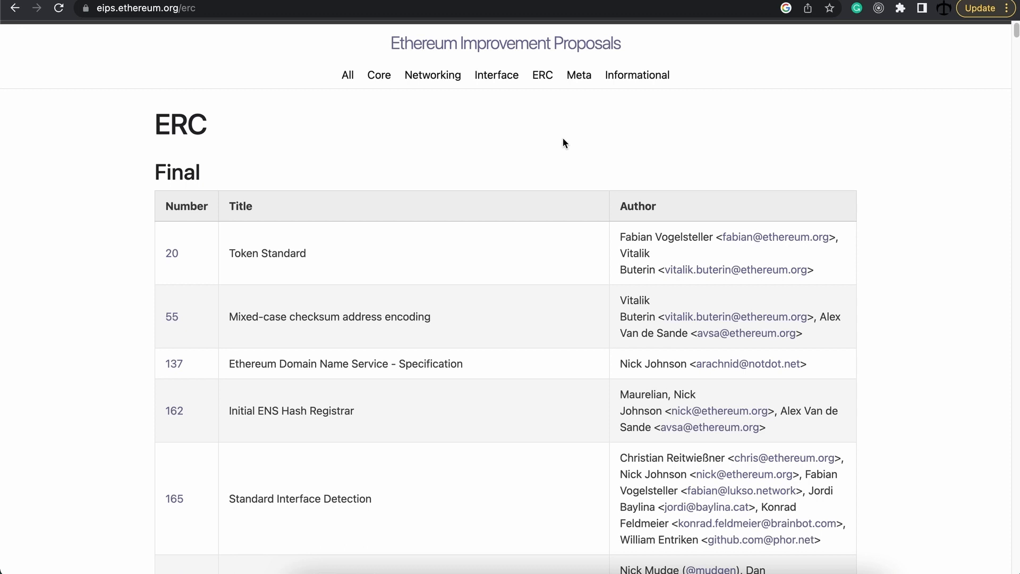
{"action": "mouse_move", "coordinate": [555, 145]}
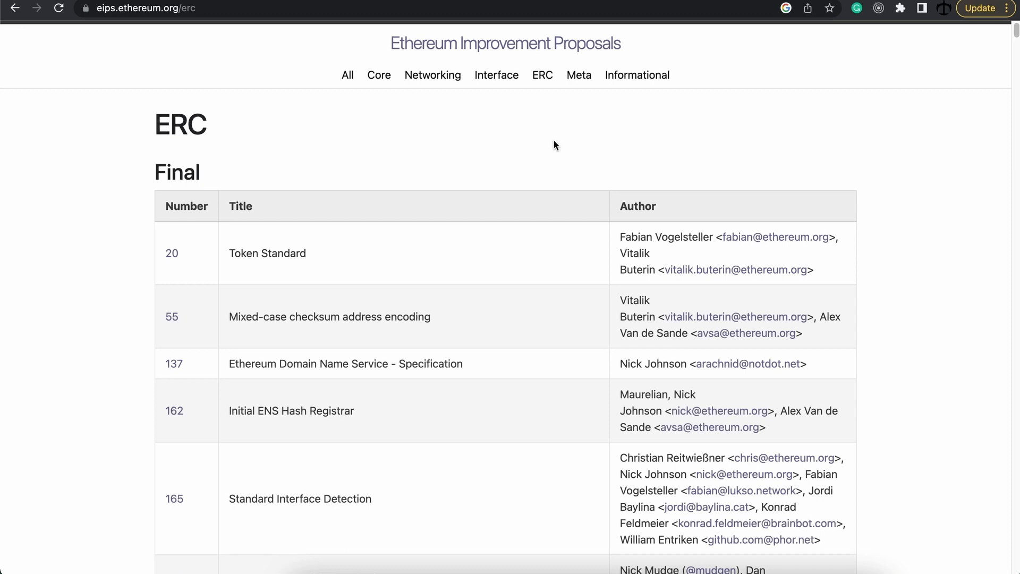
Locate and open the ERC-721 Non-Fungible Token Standard in the EIP list
{"action": "scroll", "scroll_direction": "down", "scroll_amount": 3}
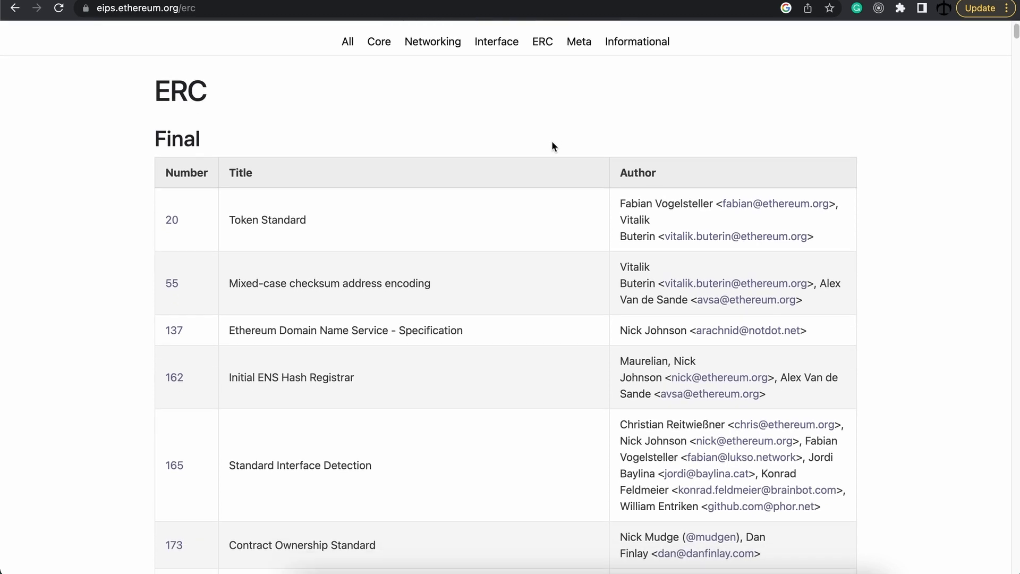
{"action": "scroll", "scroll_direction": "down", "scroll_amount": 3}
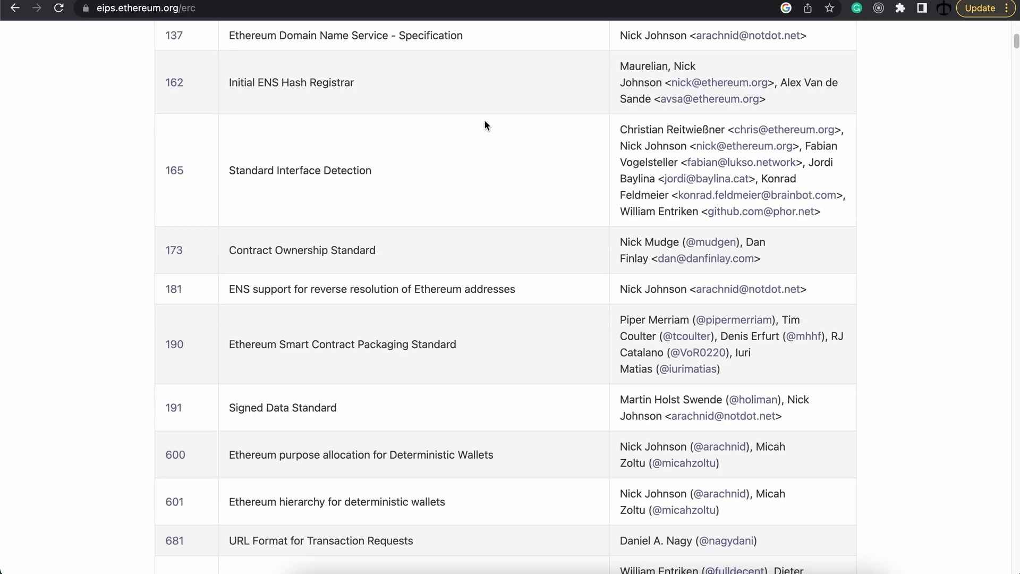
{"action": "scroll", "scroll_direction": "down", "scroll_amount": 3}
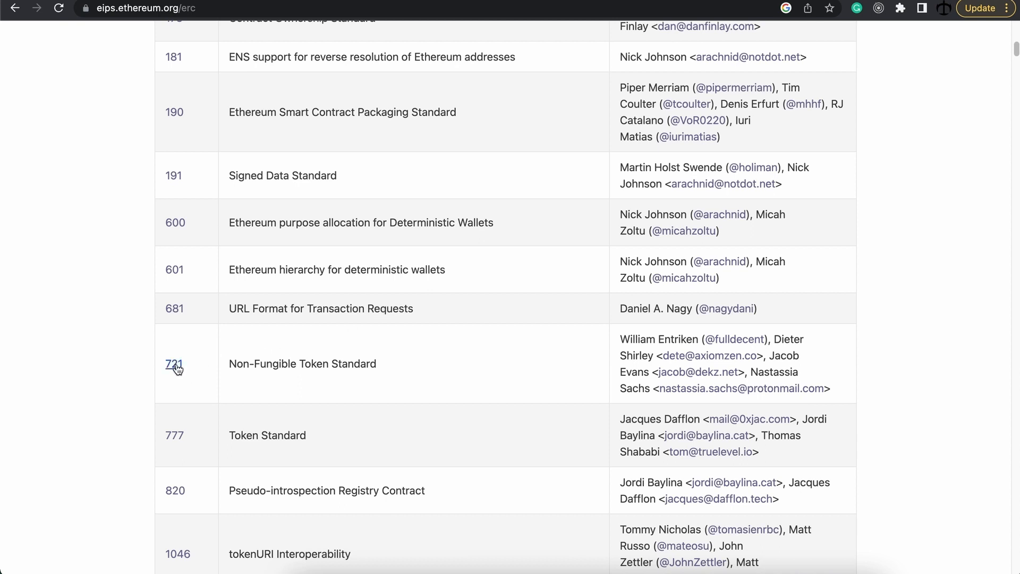
{"action": "left_click", "coordinate": [173, 364]}
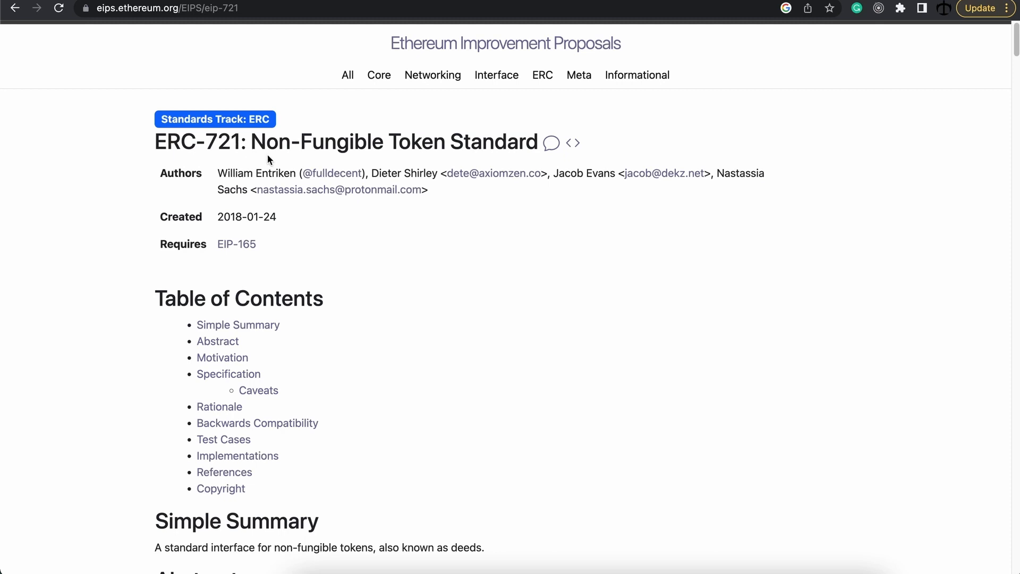
{"action": "mouse_move", "coordinate": [569, 225]}
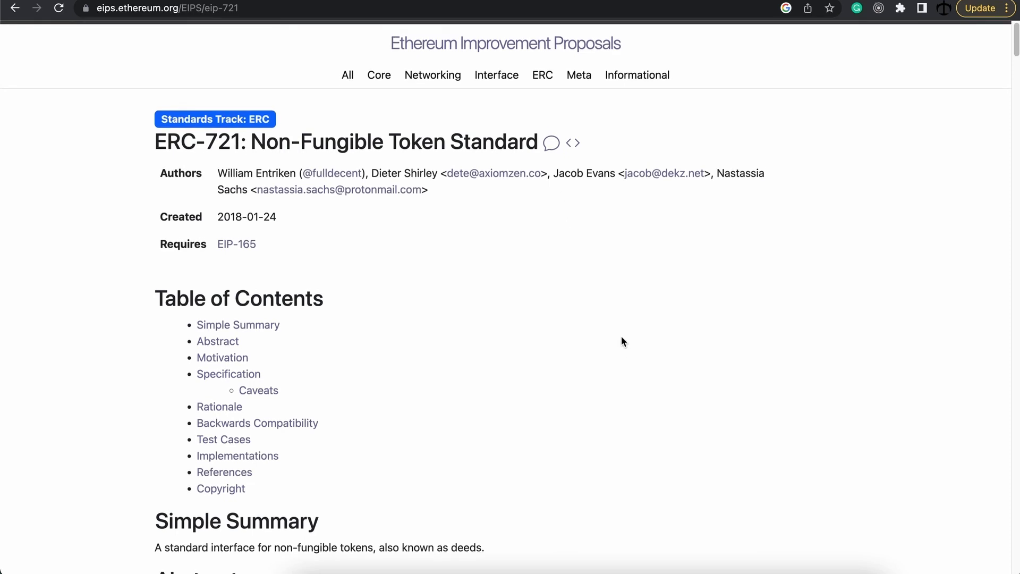
Reach the Specification section and highlight the interface ERC721 declaration
{"action": "scroll", "scroll_direction": "down", "scroll_amount": 3}
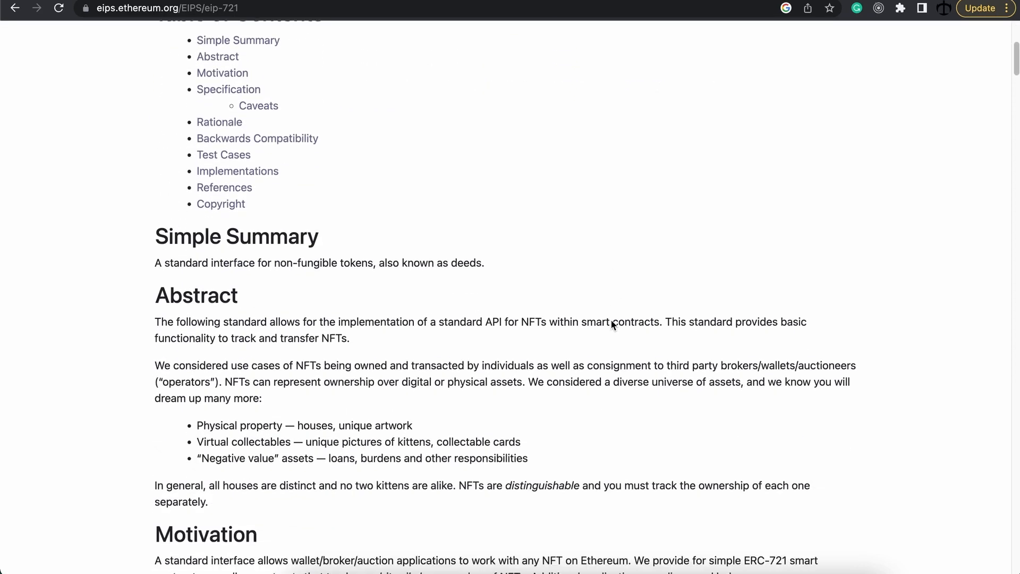
{"action": "scroll", "scroll_direction": "down", "scroll_amount": 3}
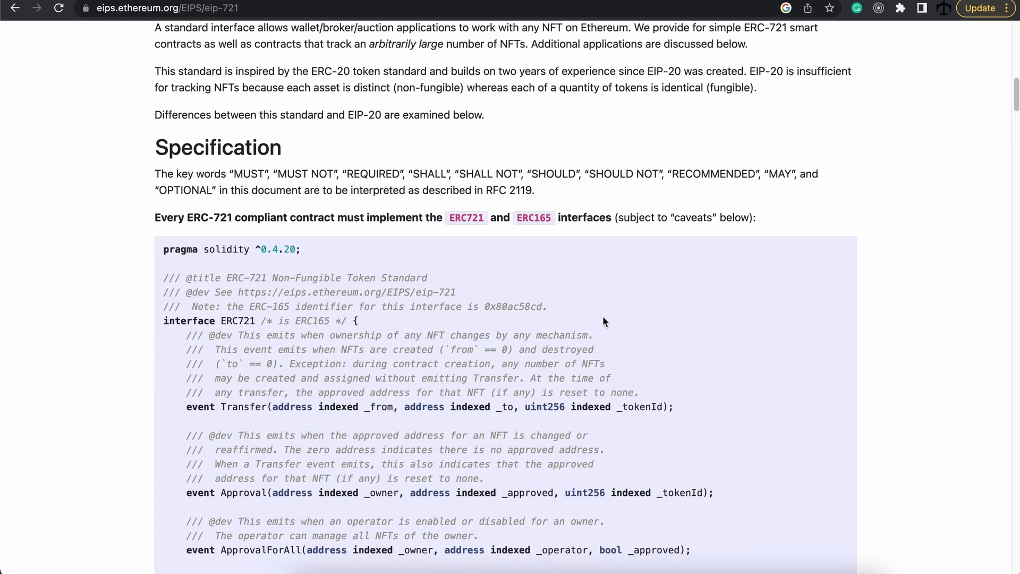
{"action": "scroll", "scroll_direction": "down", "scroll_amount": 3}
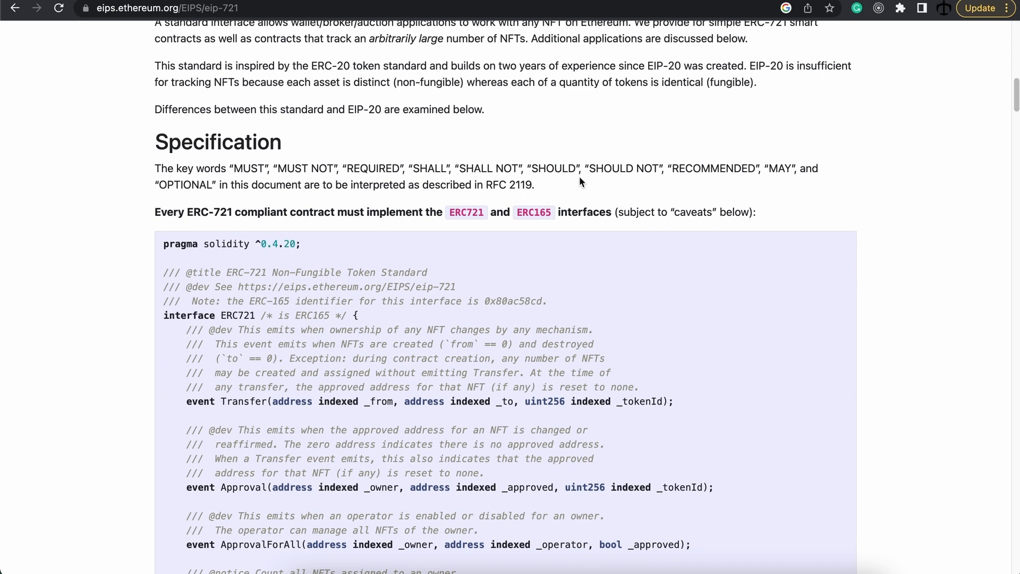
{"action": "mouse_move", "coordinate": [563, 185]}
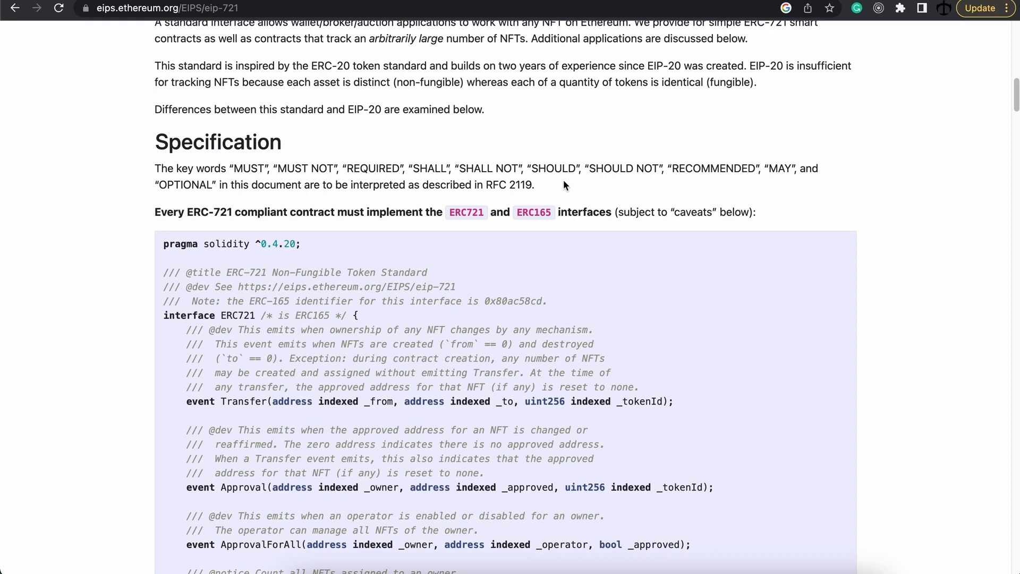
{"action": "mouse_move", "coordinate": [216, 258]}
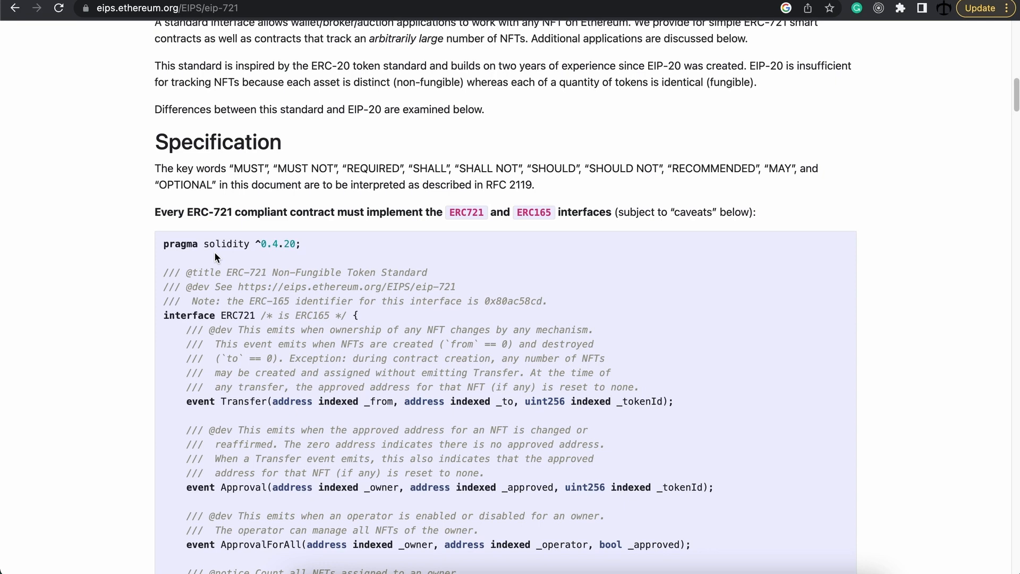
{"action": "mouse_move", "coordinate": [226, 316]}
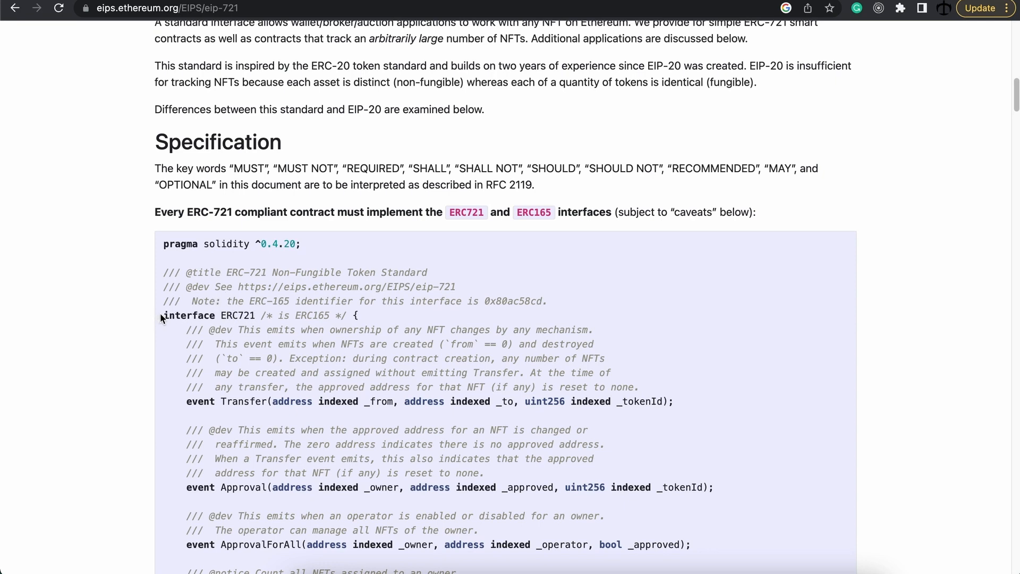
{"action": "double_click", "coordinate": [208, 316]}
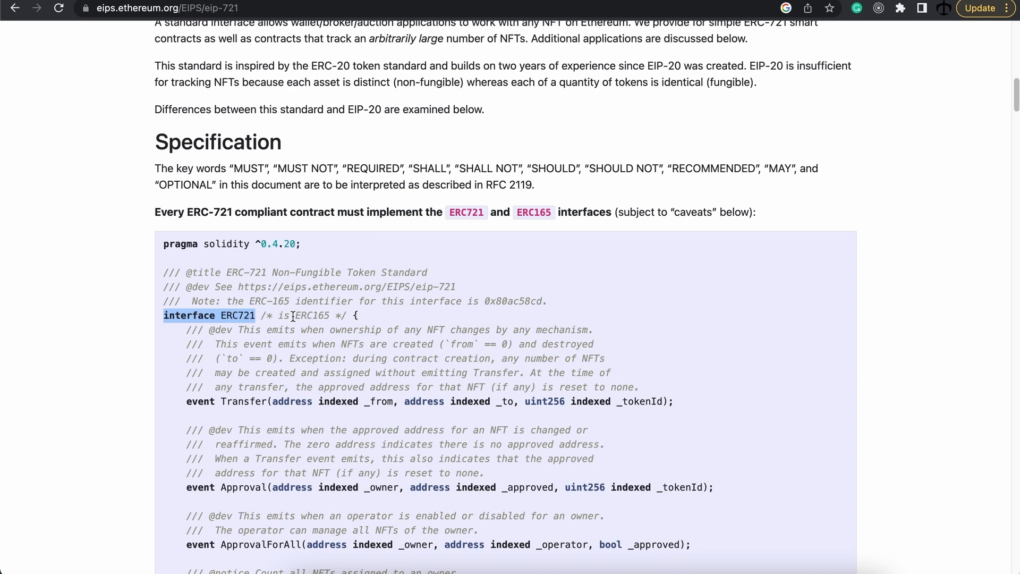
{"action": "mouse_move", "coordinate": [236, 329]}
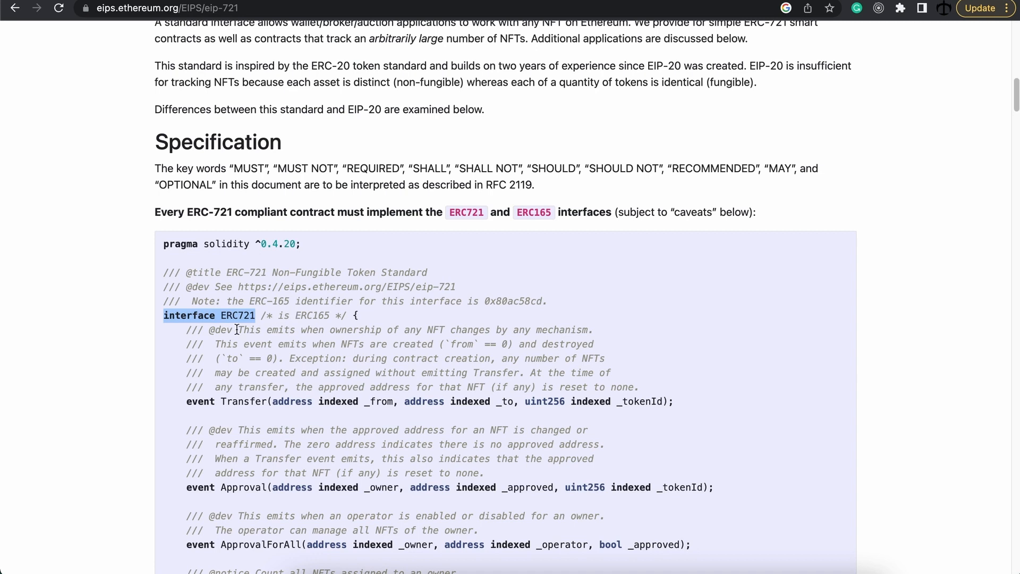
Review the ERC721 interface's Transfer, Approval, balanceOf and ownerOf members, highlighting the interface name
{"action": "scroll", "scroll_direction": "down", "scroll_amount": 3}
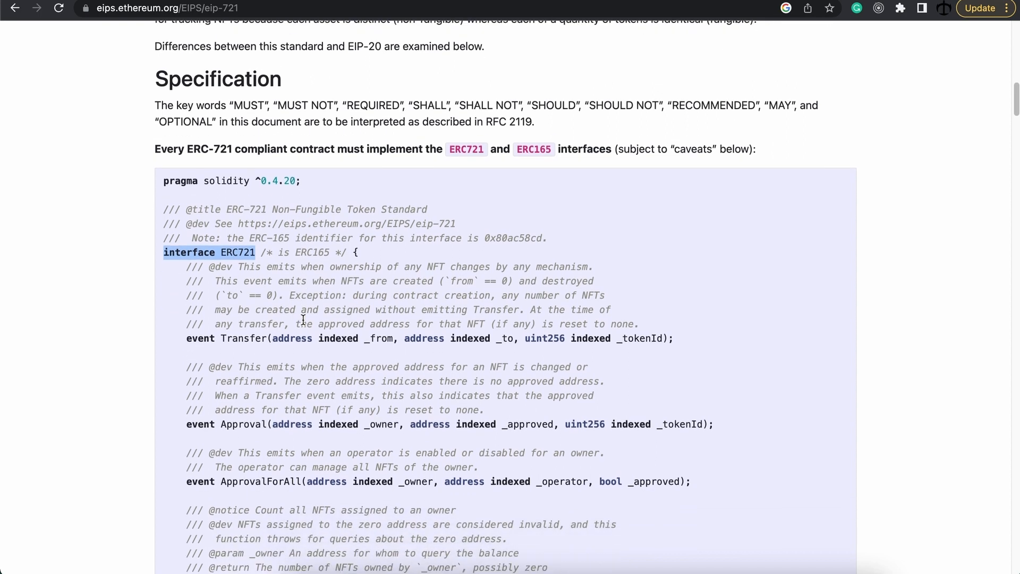
{"action": "scroll", "scroll_direction": "down", "scroll_amount": 3}
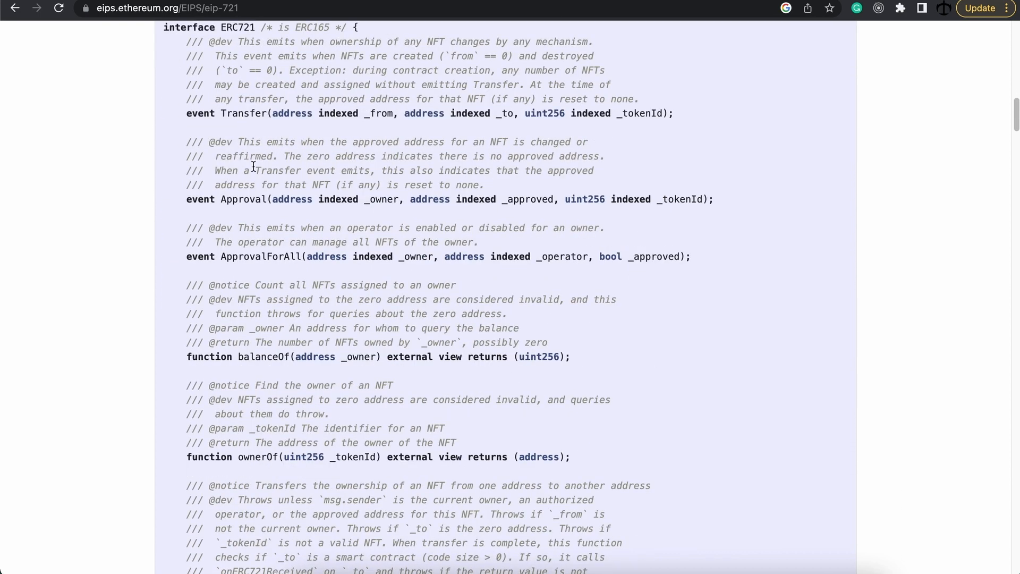
{"action": "scroll", "scroll_direction": "down", "scroll_amount": 3}
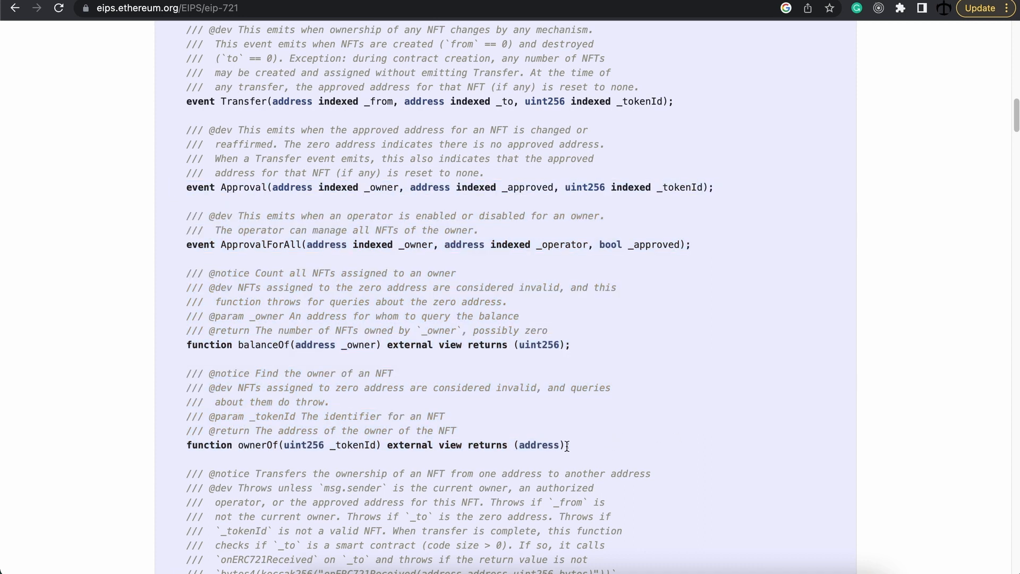
{"action": "scroll", "scroll_direction": "down", "scroll_amount": 3}
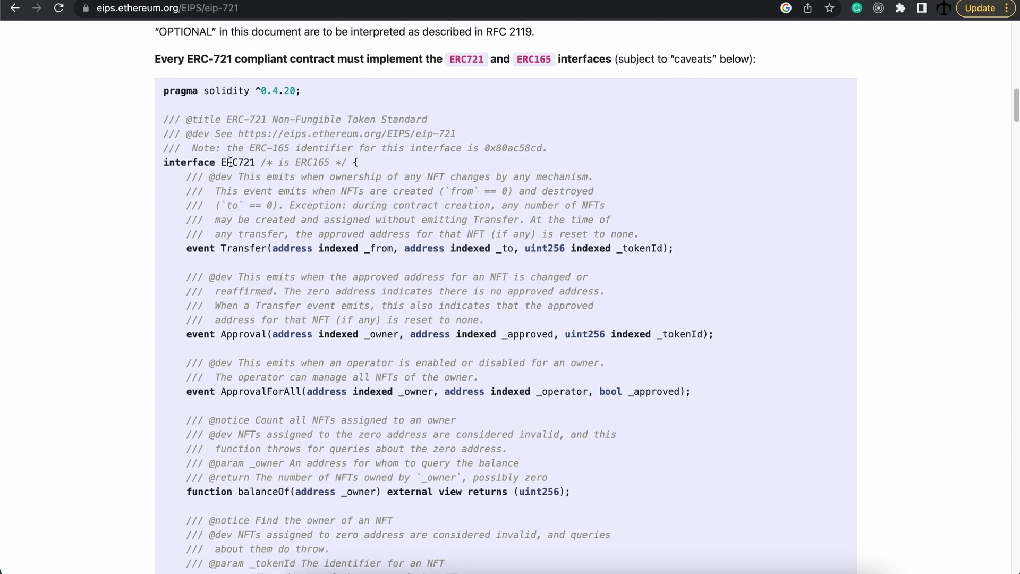
{"action": "double_click", "coordinate": [238, 161]}
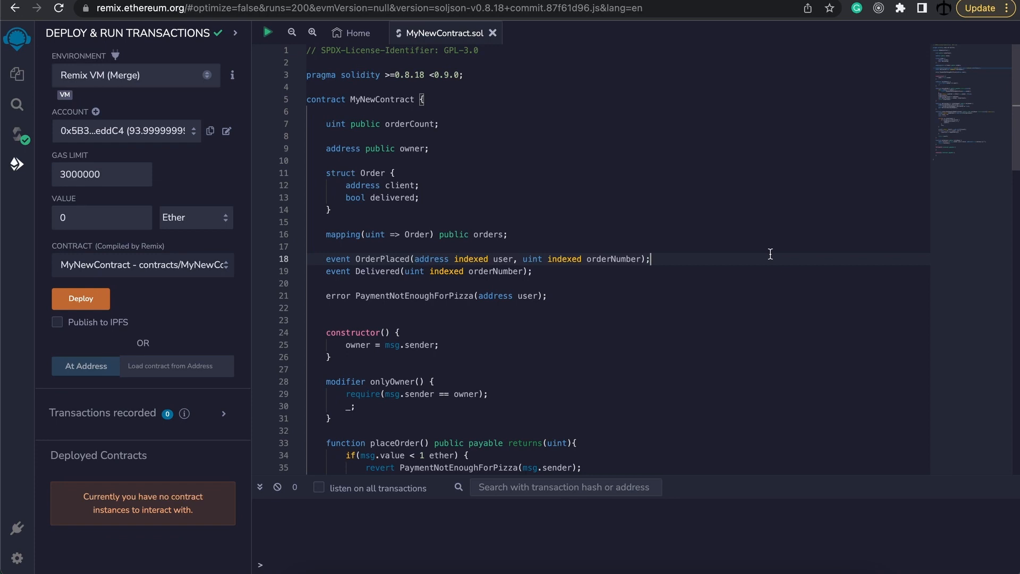
{"action": "mouse_move", "coordinate": [701, 253]}
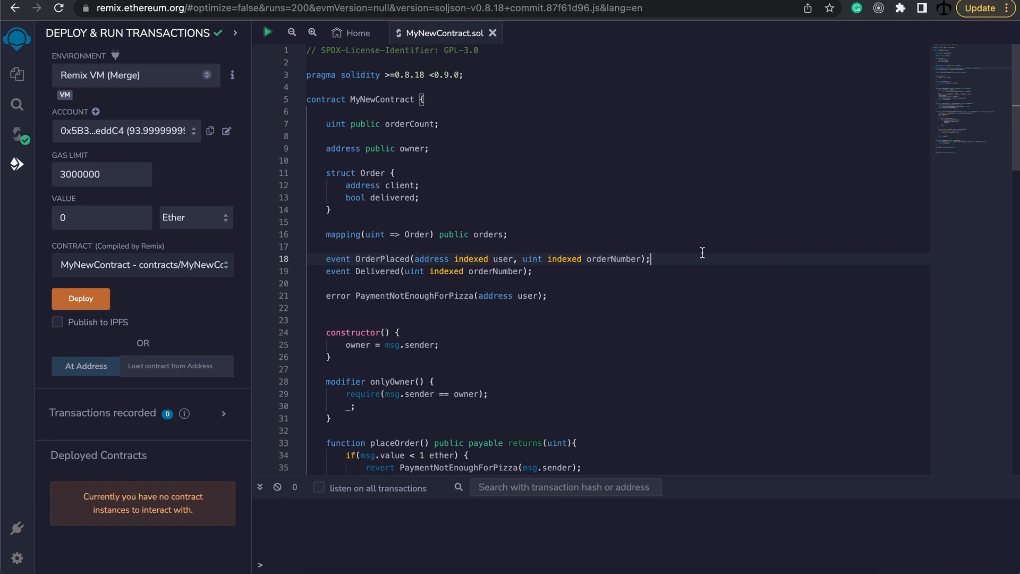
{"action": "mouse_move", "coordinate": [686, 237]}
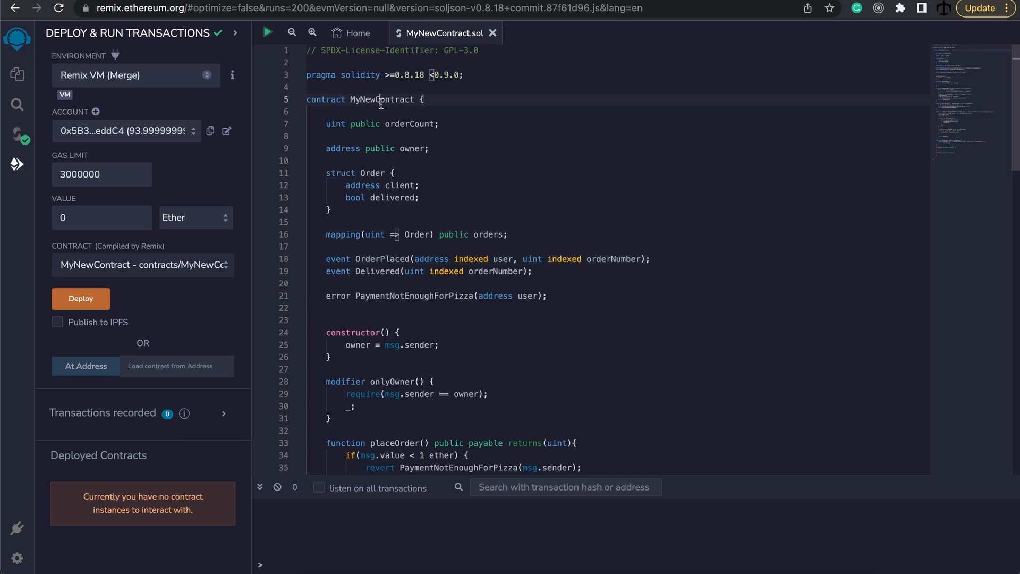
Rename the contract MyNewContract to PizzaPlace and show the File Explorer
{"action": "type", "text": "PizzaPlace"}
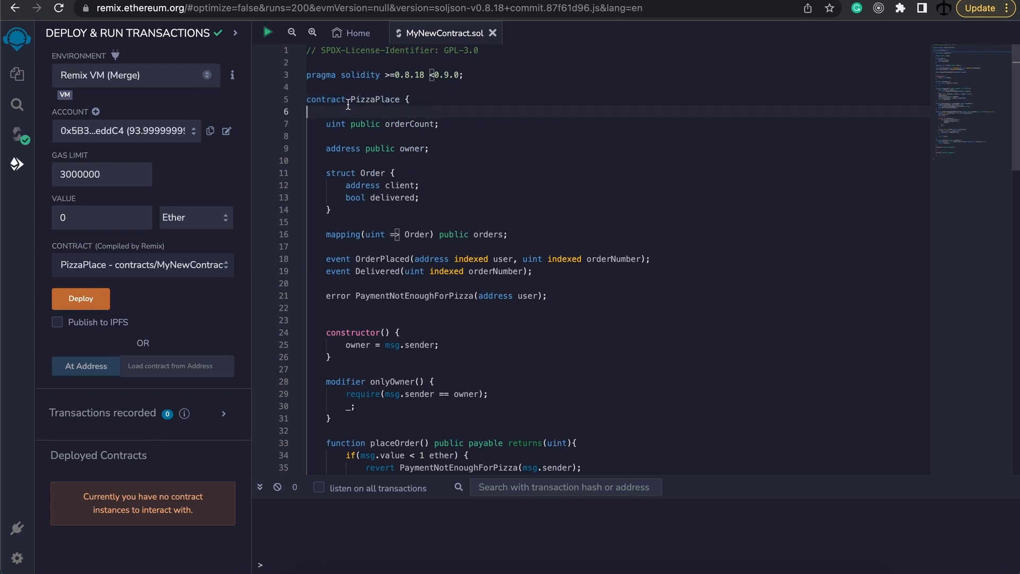
{"action": "left_click", "coordinate": [16, 73]}
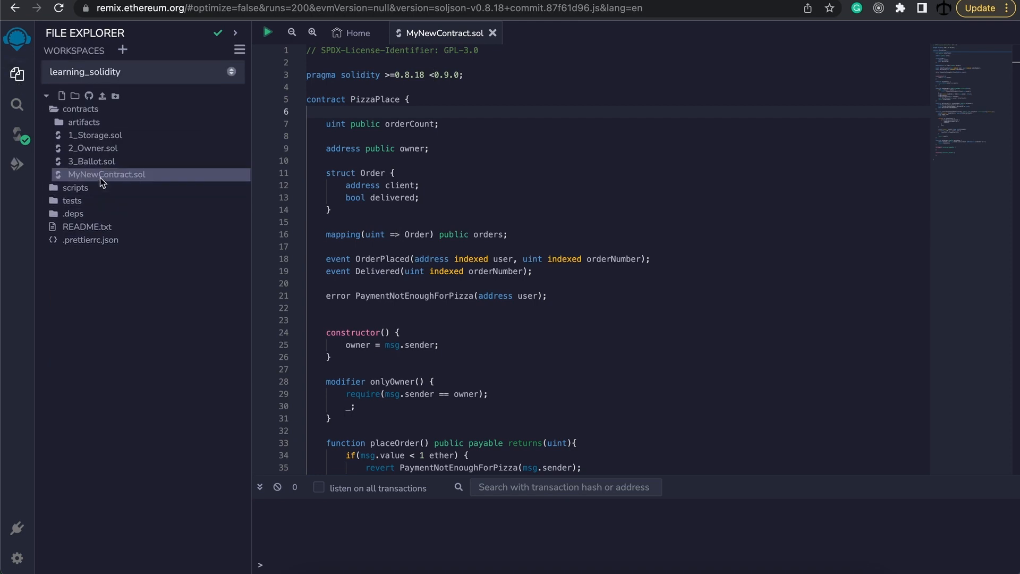
Rename MyNewContract.sol to PizzaPlace.sol via the File Explorer context menu
{"action": "right_click", "coordinate": [107, 174]}
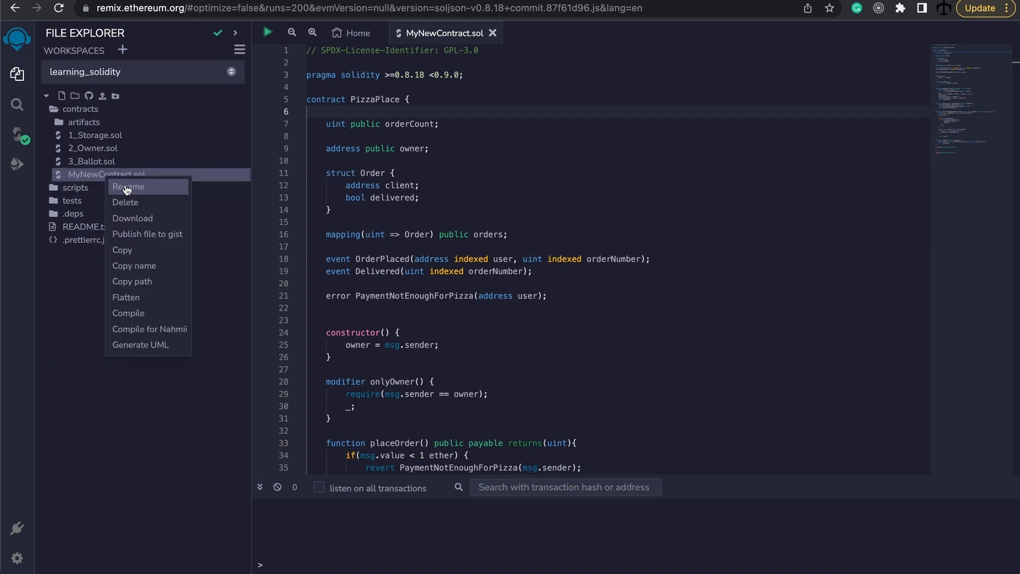
{"action": "left_click", "coordinate": [128, 187]}
{"action": "type", "text": "PizzaPlace"}
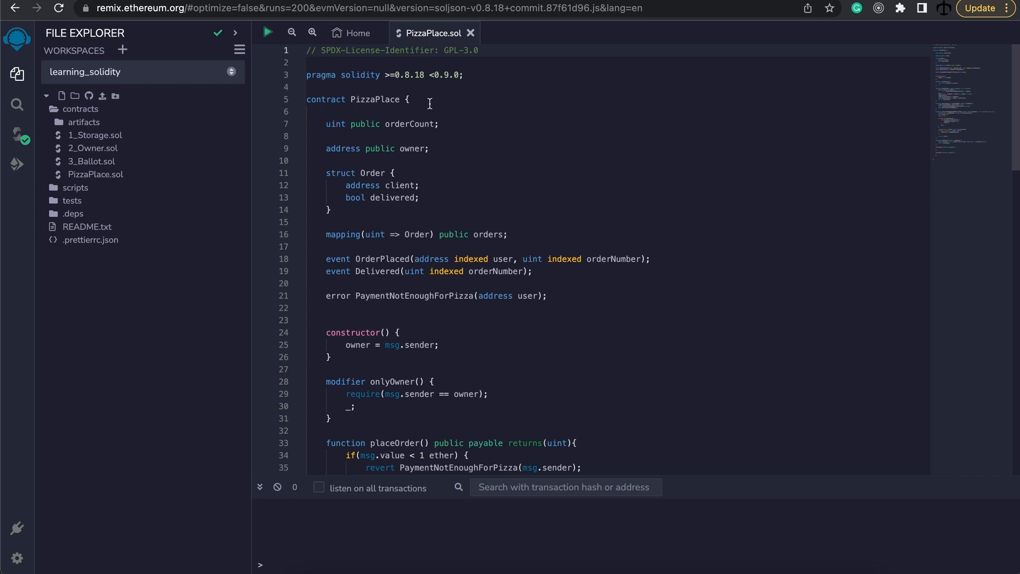
{"action": "mouse_move", "coordinate": [420, 178]}
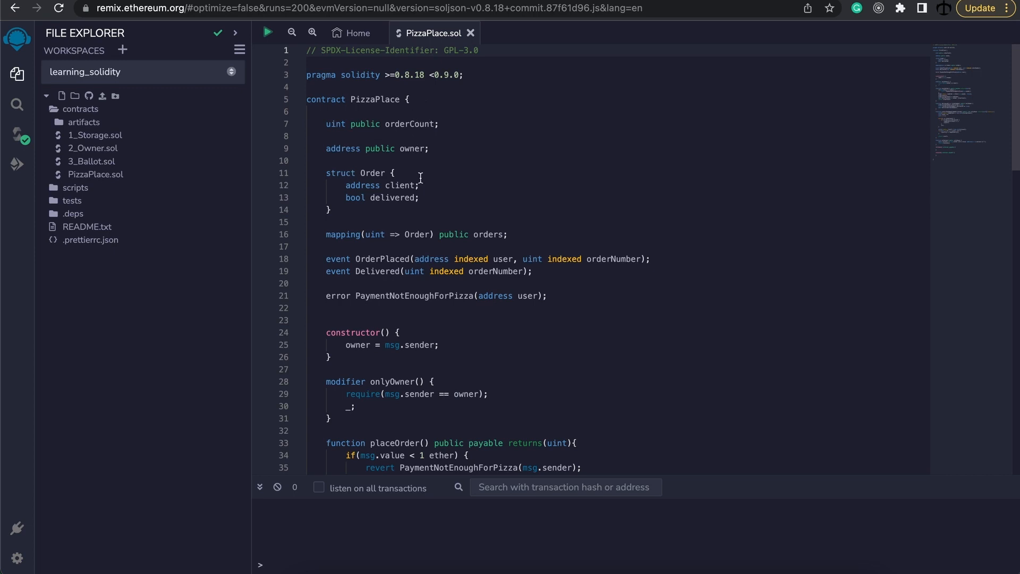
{"action": "scroll", "scroll_direction": "down", "scroll_amount": 3}
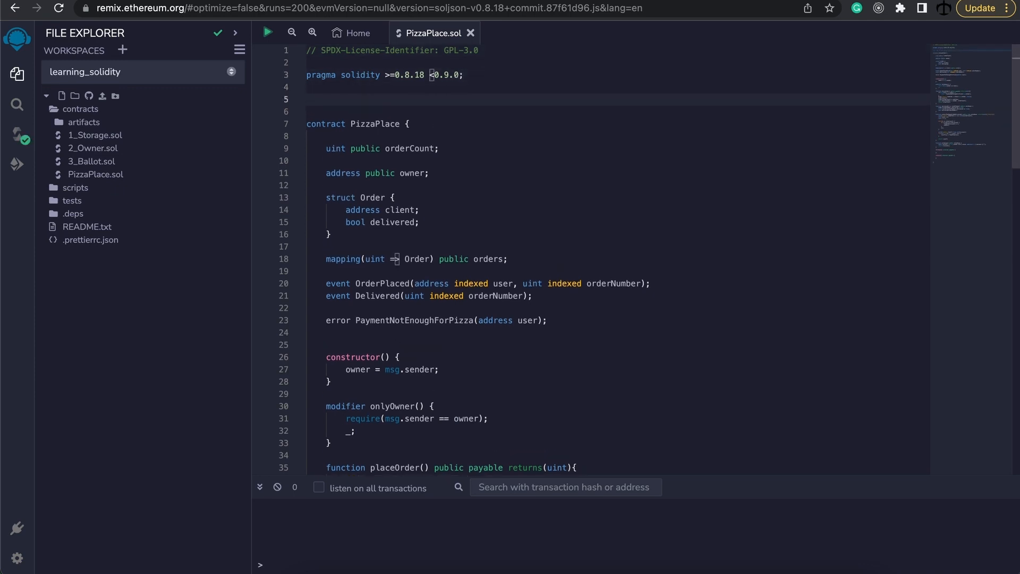
Declare 'interface IPizzaPlace {' with auto-closed brace above the PizzaPlace contract
{"action": "left_click", "coordinate": [312, 100]}
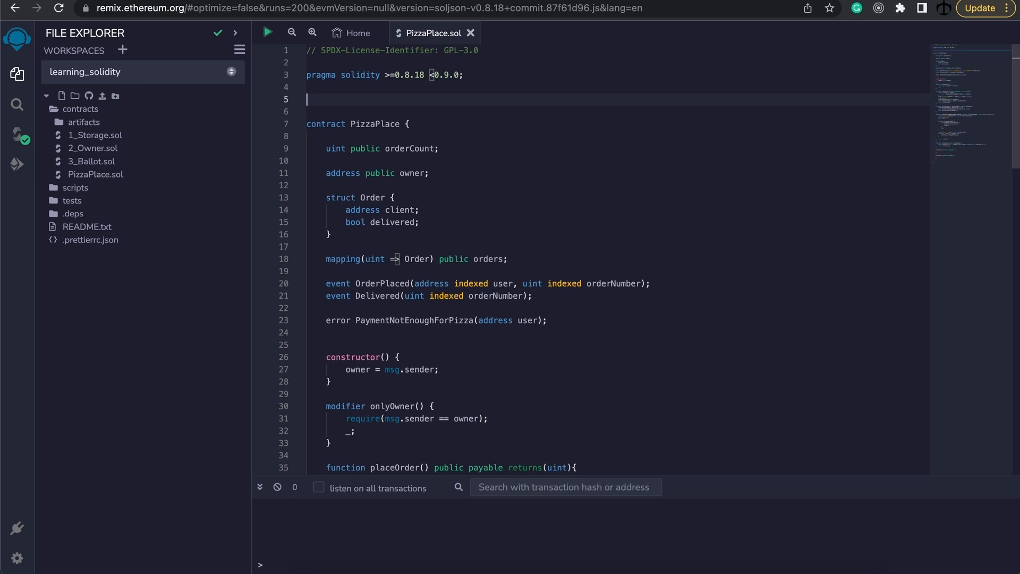
{"action": "type", "text": "interface"}
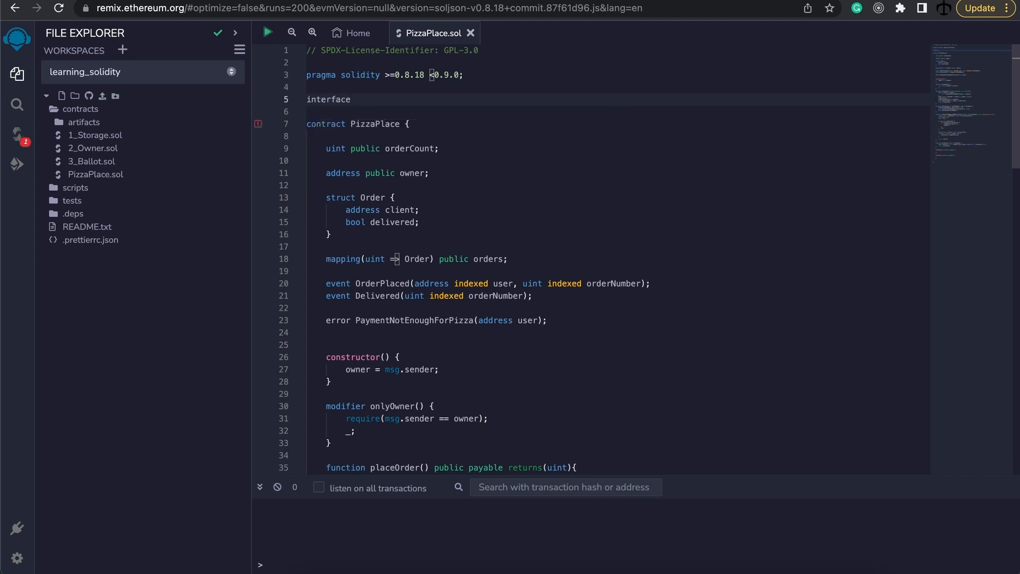
{"action": "type", "text": "IPizzaPlace"}
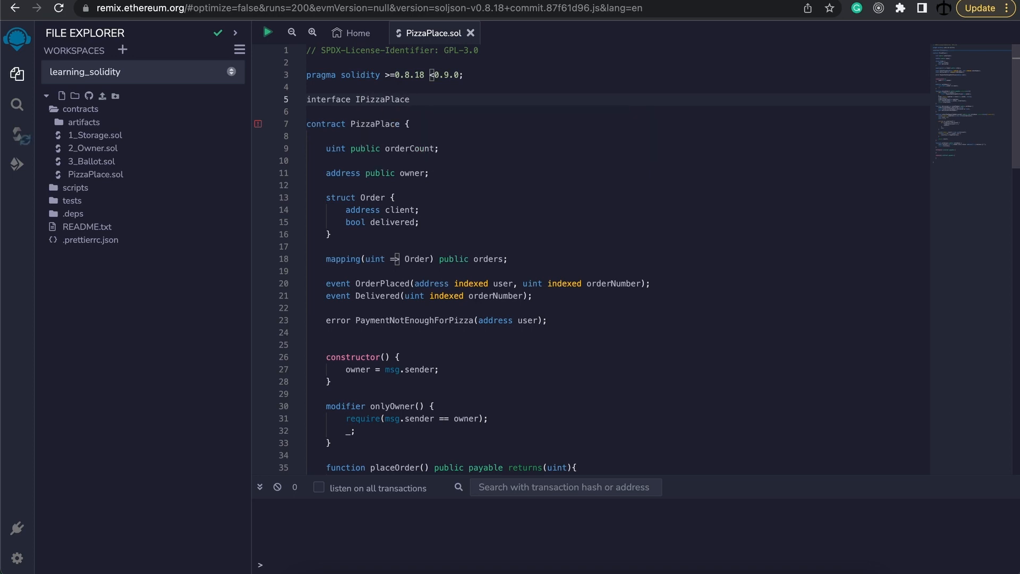
{"action": "type", "text": "{"}
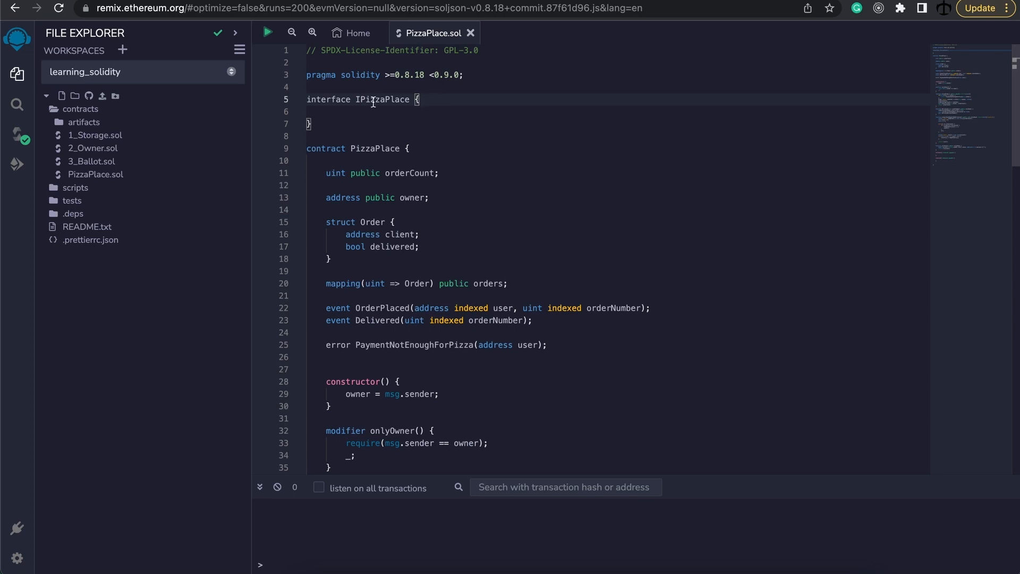
{"action": "double_click", "coordinate": [375, 149]}
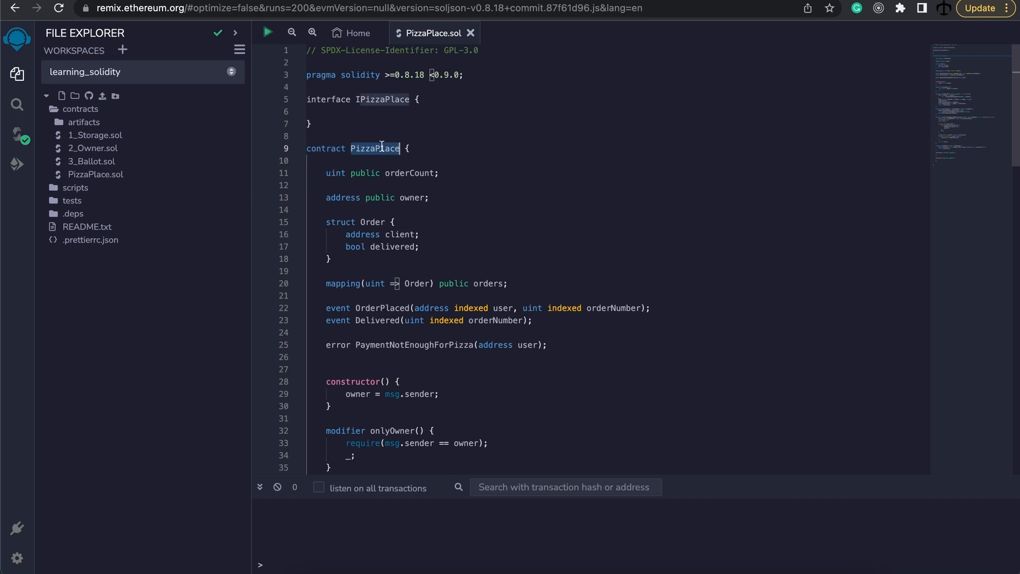
{"action": "left_click", "coordinate": [357, 99]}
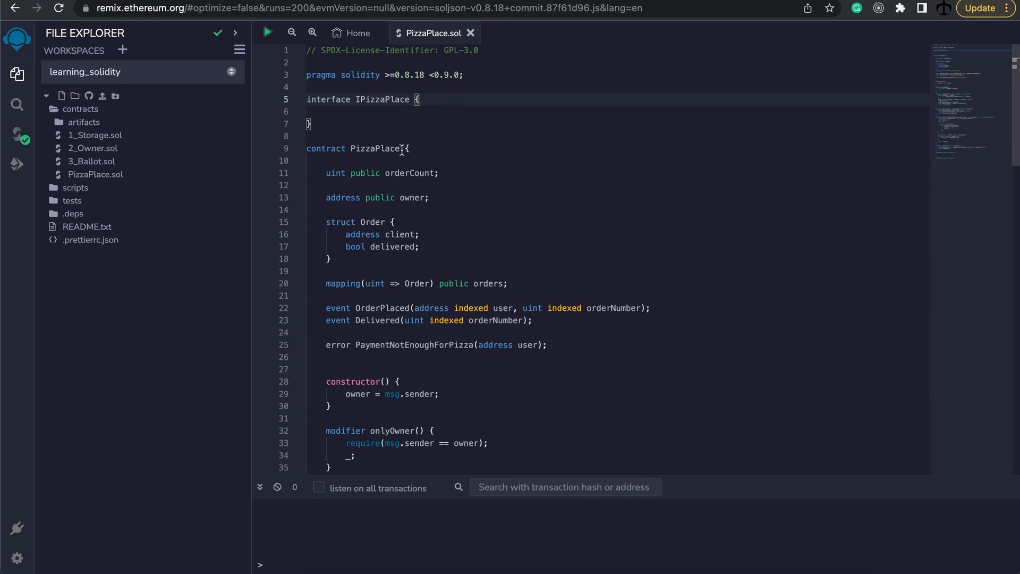
Add 'is IPizzaPlace' after contract PizzaPlace, then move into the empty interface body
{"action": "left_click", "coordinate": [400, 148]}
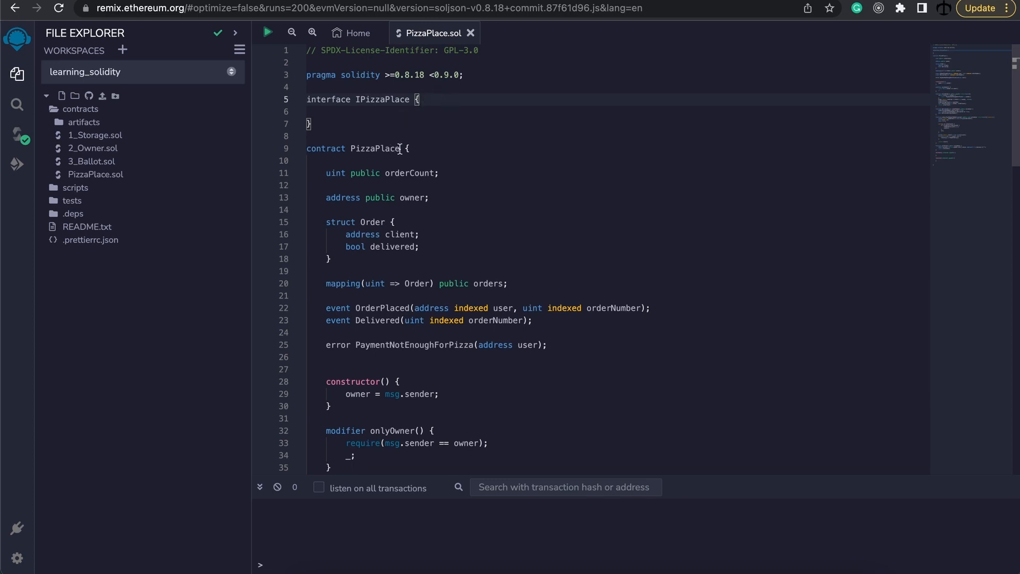
{"action": "double_click", "coordinate": [381, 99]}
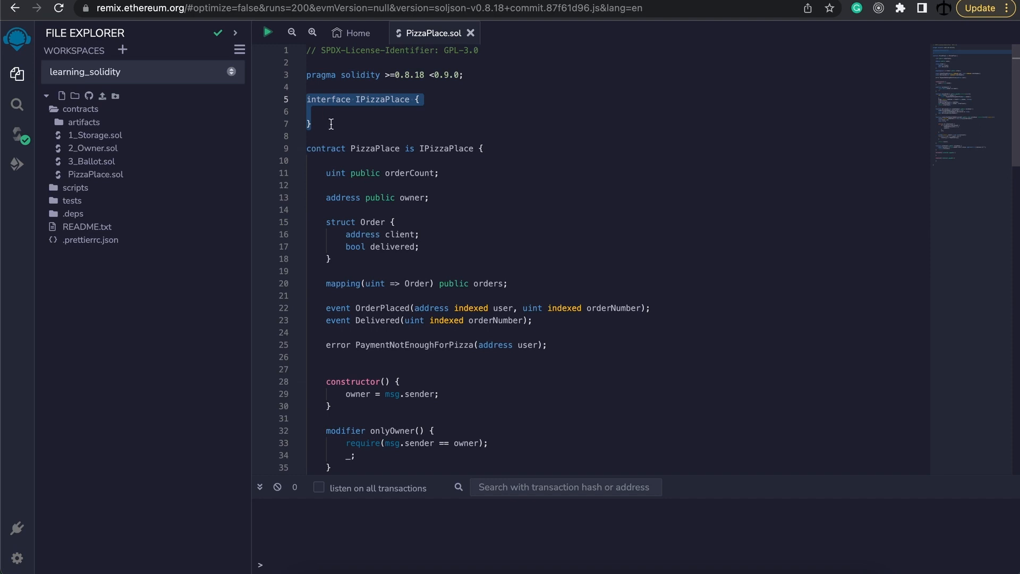
{"action": "left_click", "coordinate": [316, 123]}
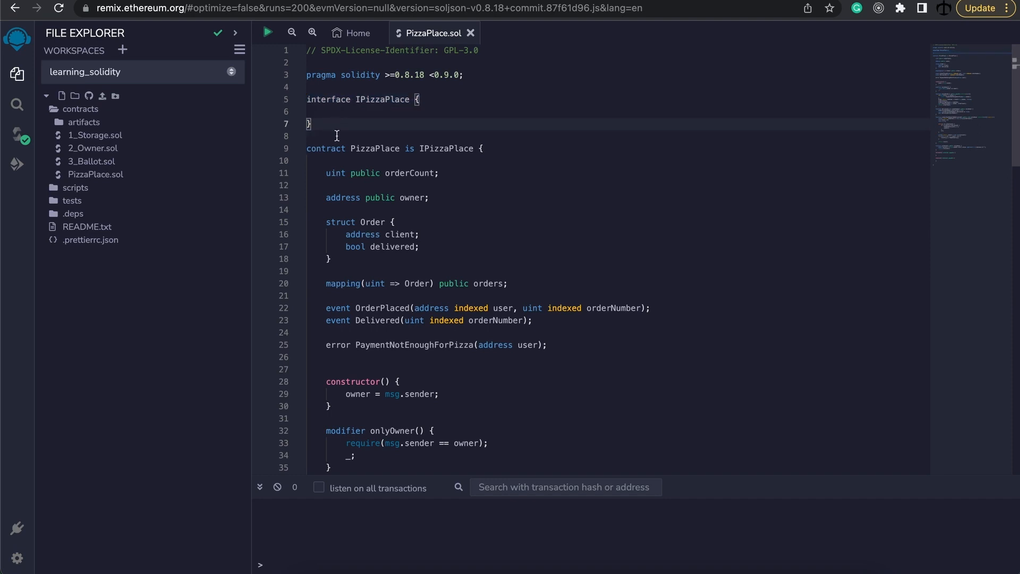
{"action": "double_click", "coordinate": [374, 148]}
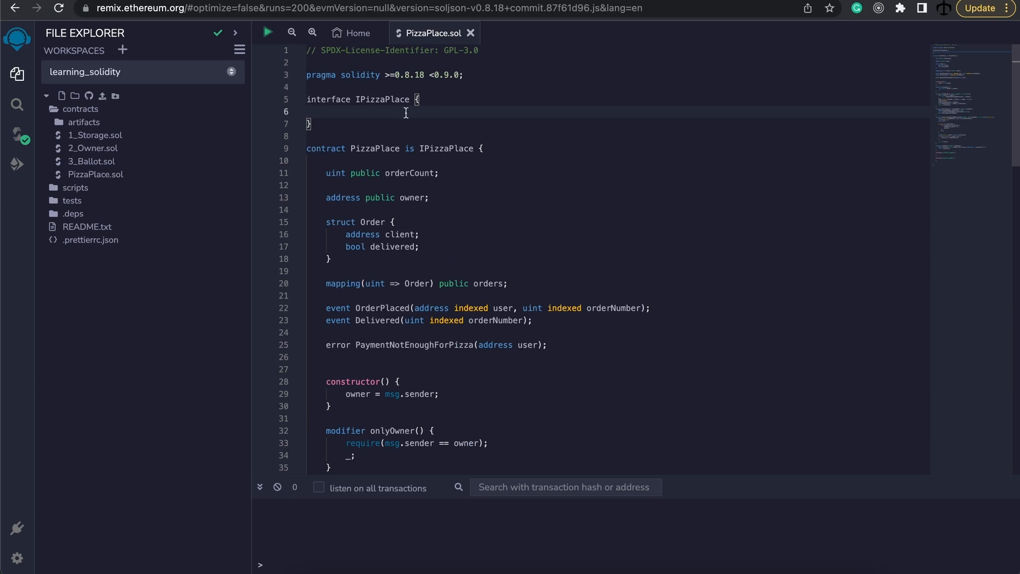
Copy the placeOrder signature into the interface as 'function placeOrder() external payable returns(uint);'
{"action": "scroll", "scroll_direction": "down", "scroll_amount": 3}
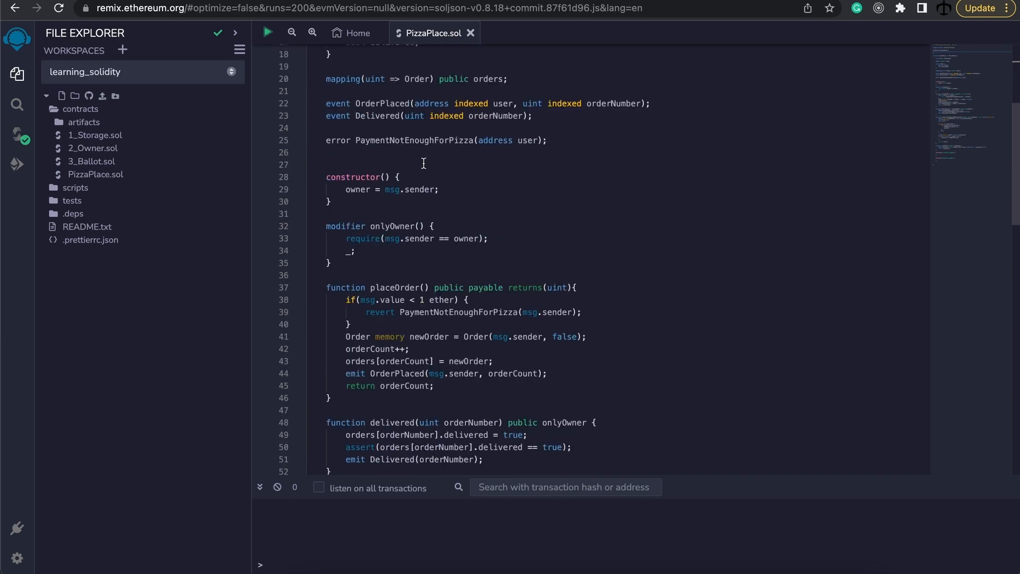
{"action": "scroll", "scroll_direction": "down", "scroll_amount": 3}
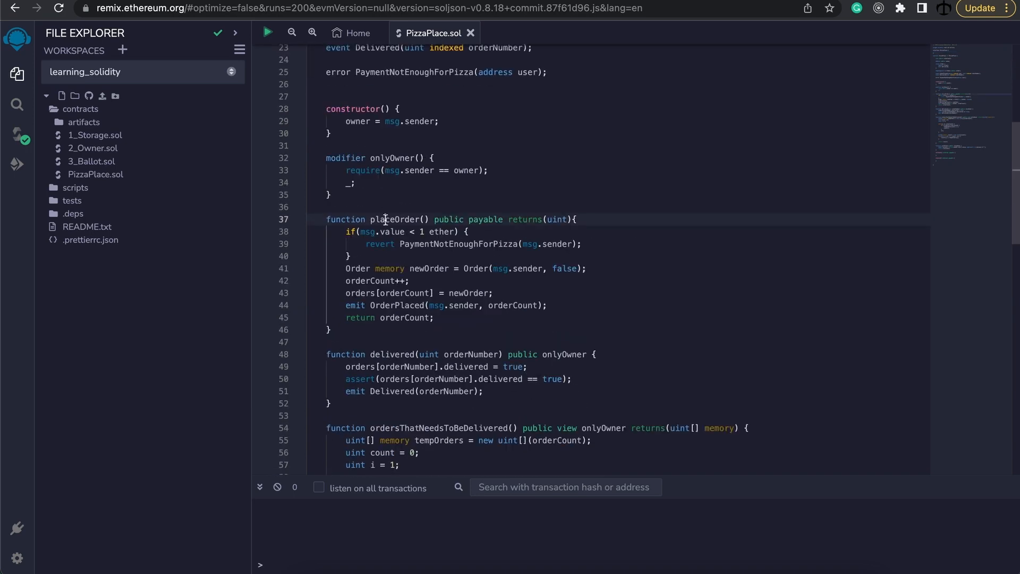
{"action": "double_click", "coordinate": [385, 219]}
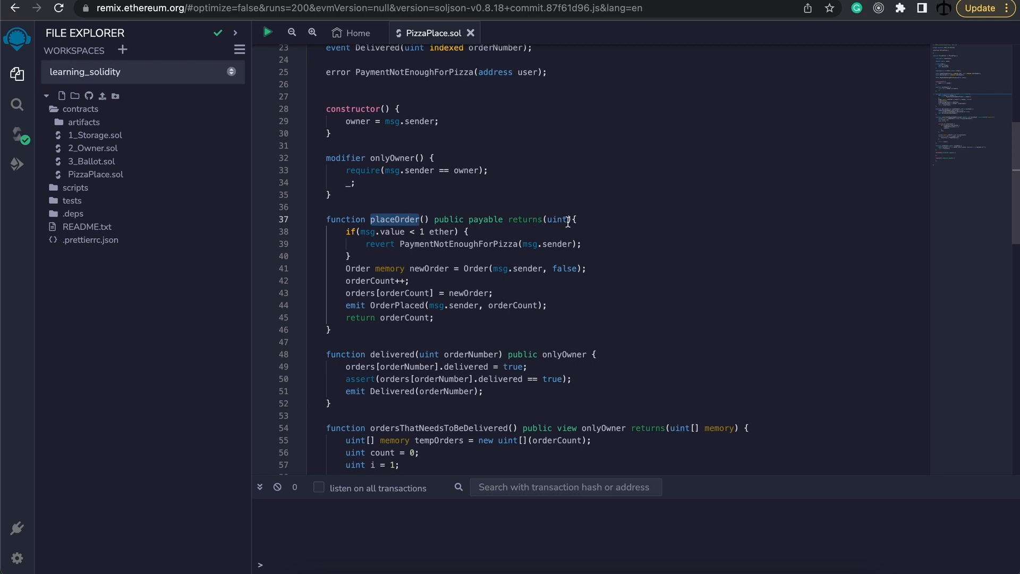
{"action": "left_click", "coordinate": [575, 219]}
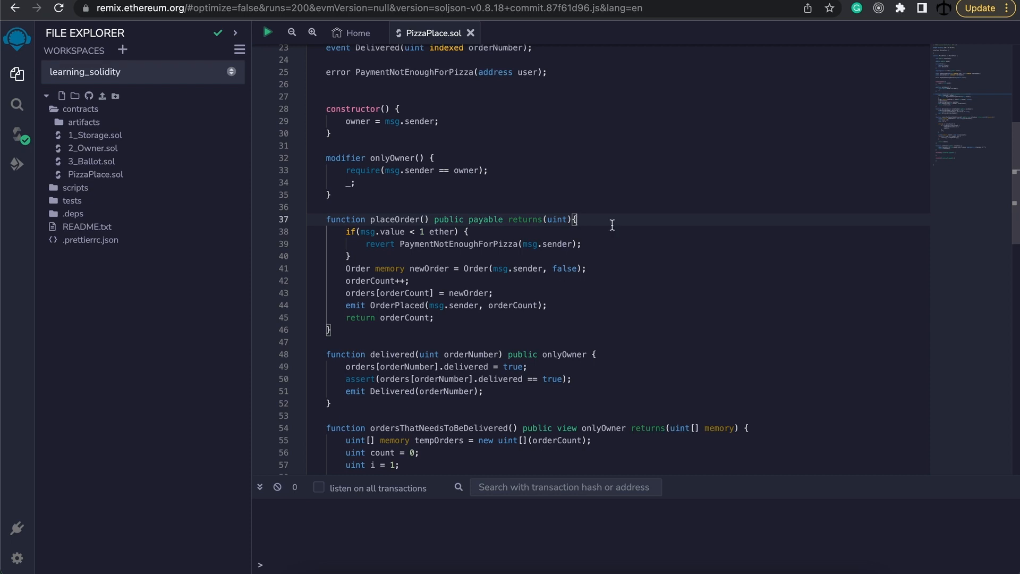
{"action": "triple_click", "coordinate": [448, 219]}
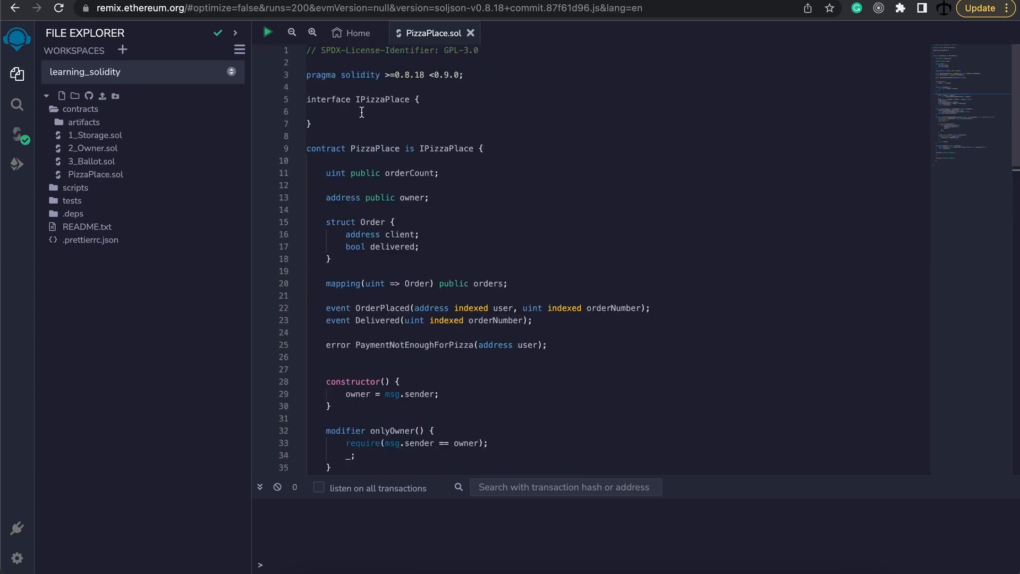
{"action": "type", "text": "function placeOrder() public payable returns(uint){"}
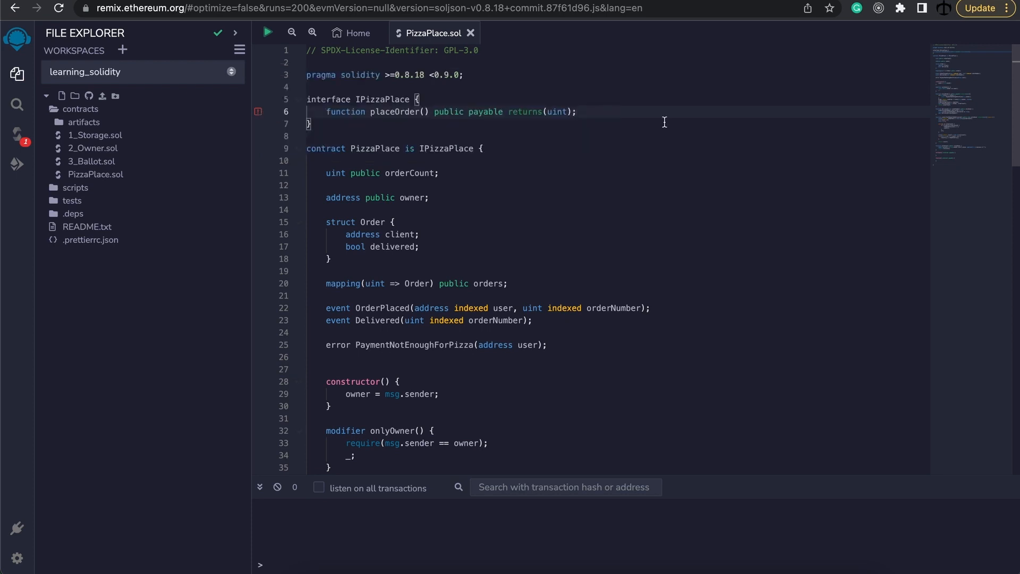
{"action": "type", "text": "externa"}
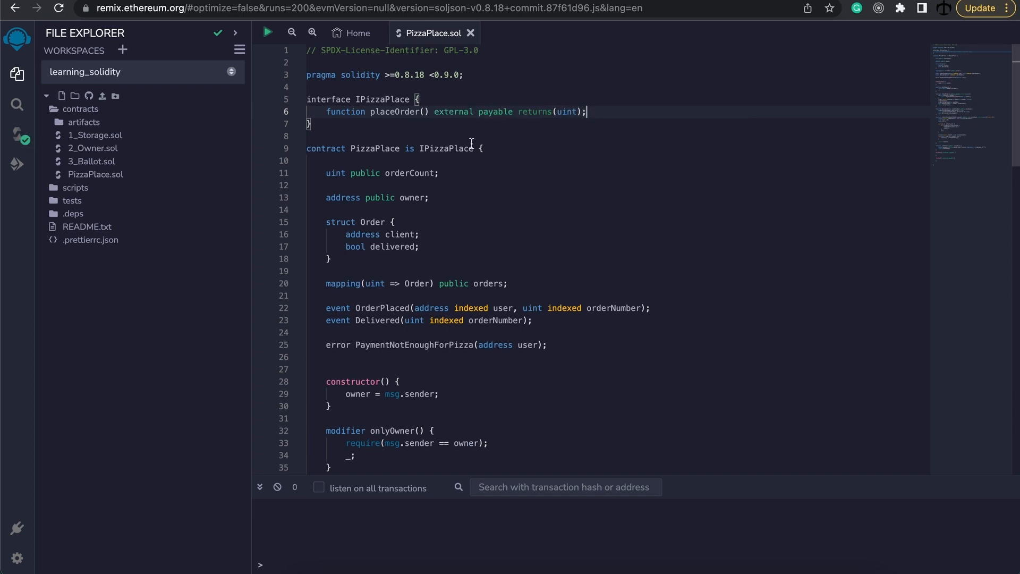
{"action": "scroll", "scroll_direction": "down", "scroll_amount": 3}
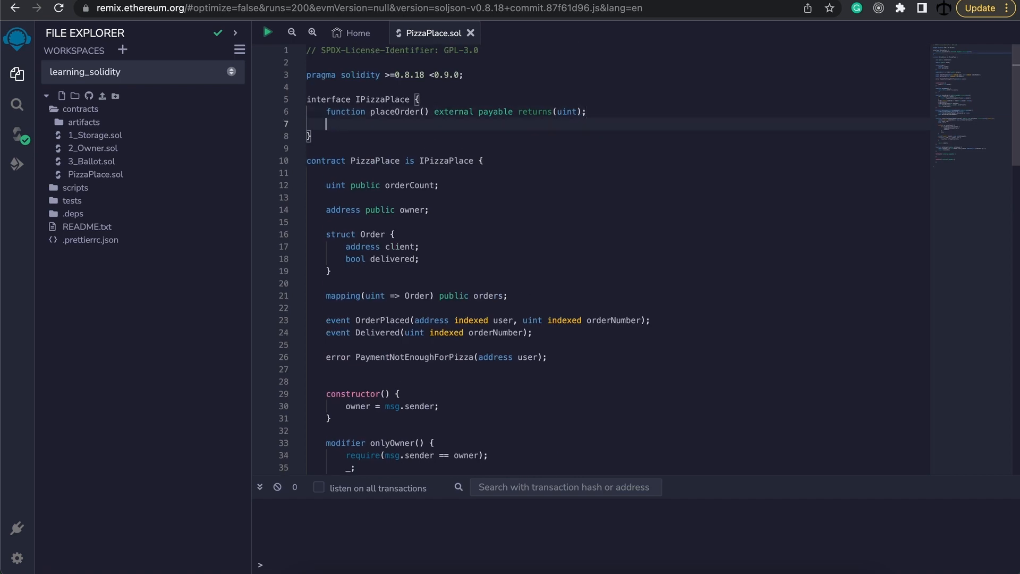
Declare 'function delivered(uint orderNumber) external;' in the interface, replacing public onlyOwner
{"action": "type", "text": "function delivered(uint orderNumber) public onlyOwner"}
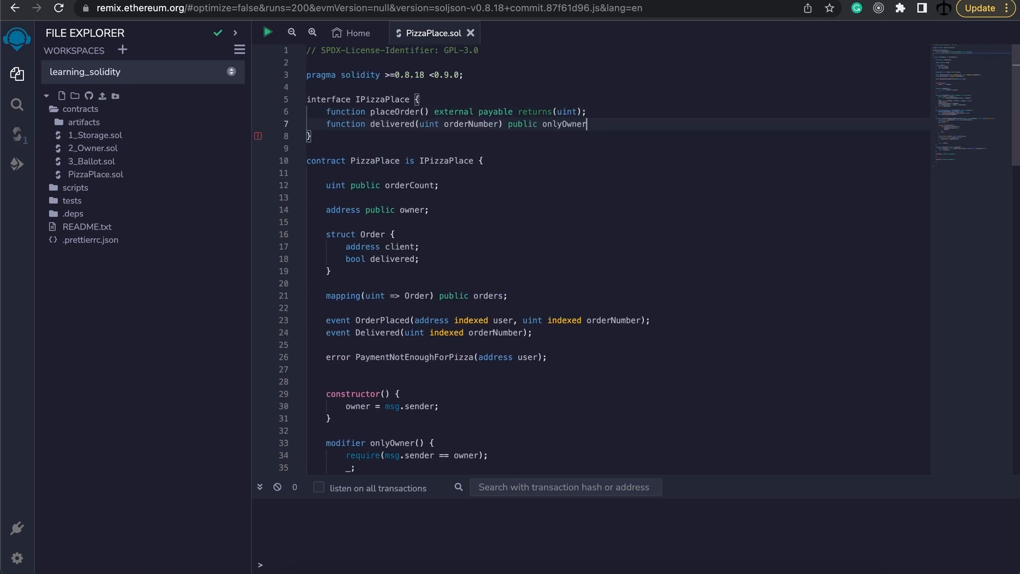
{"action": "key", "text": "Backspace"}
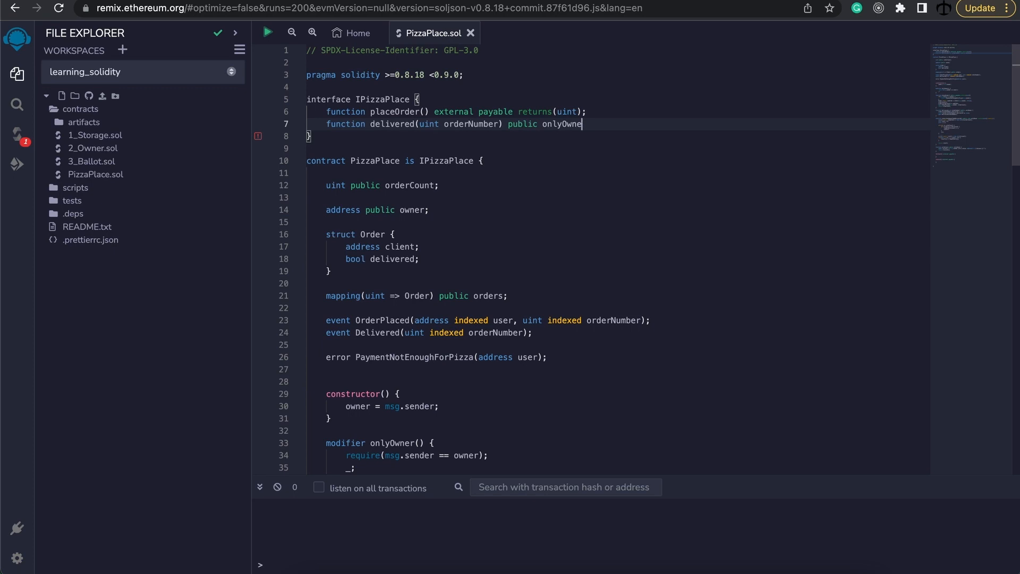
{"action": "key", "text": "Backspace"}
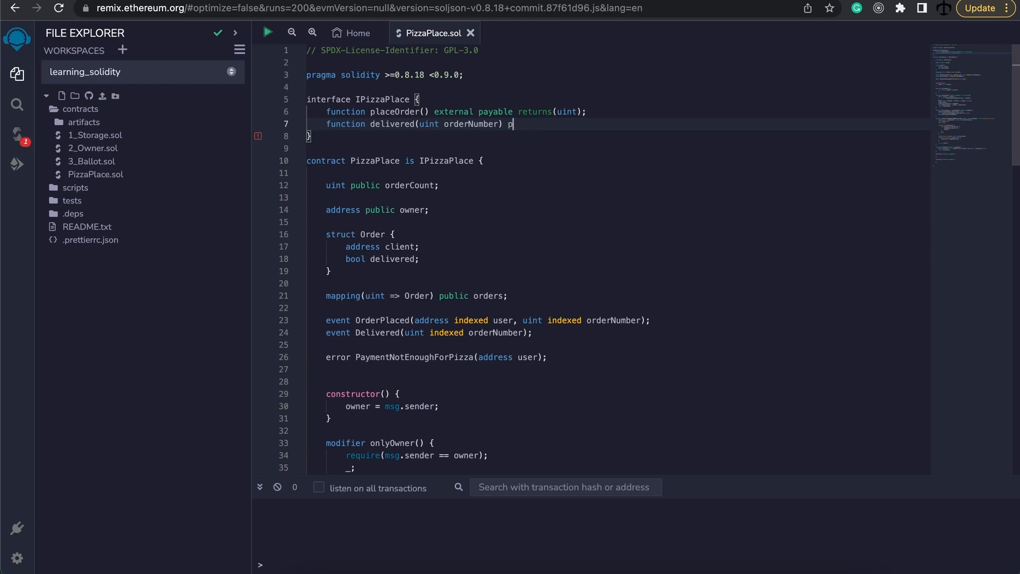
{"action": "type", "text": "xternal;"}
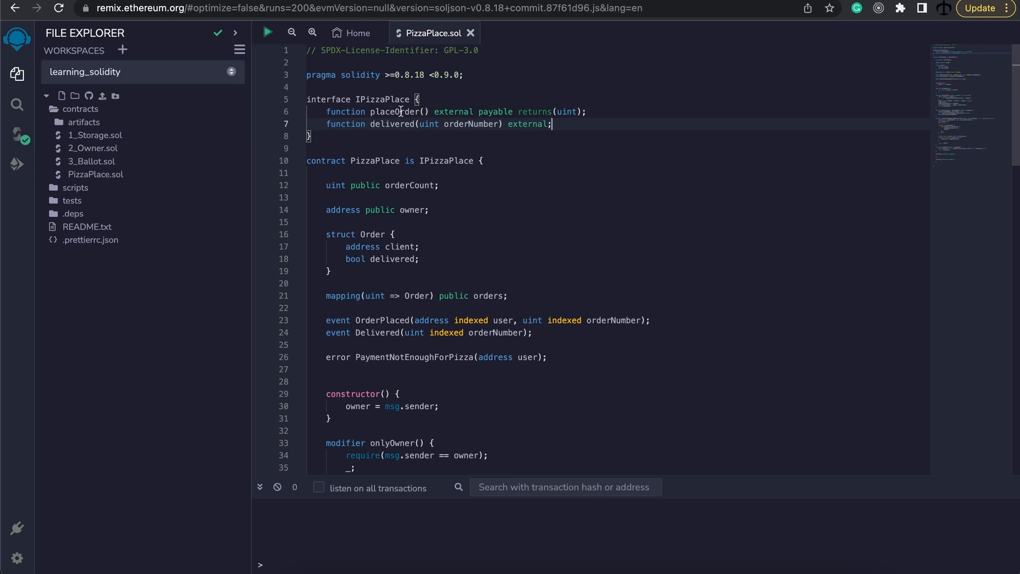
{"action": "double_click", "coordinate": [376, 160]}
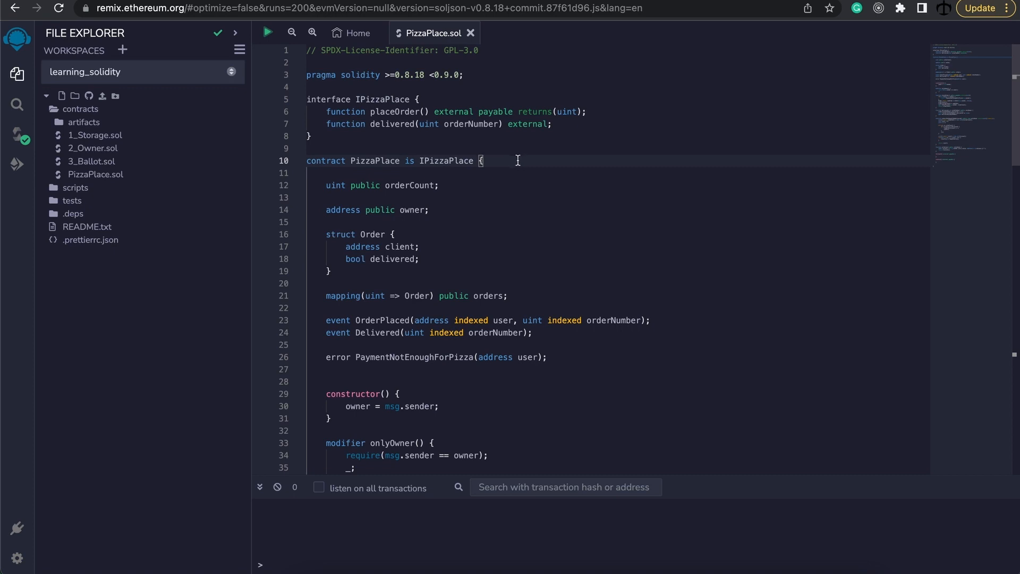
{"action": "mouse_move", "coordinate": [537, 175]}
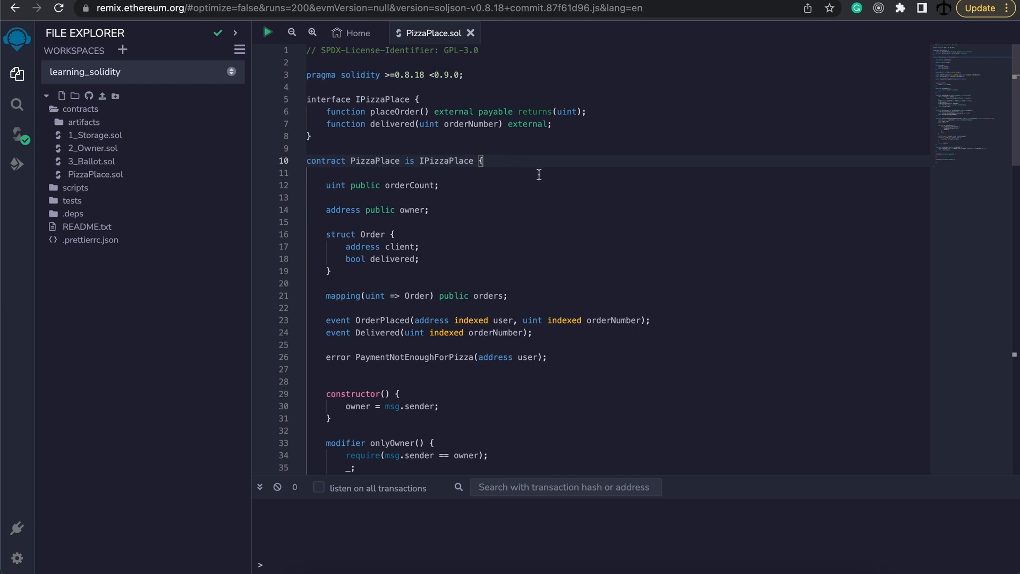
{"action": "mouse_move", "coordinate": [544, 173]}
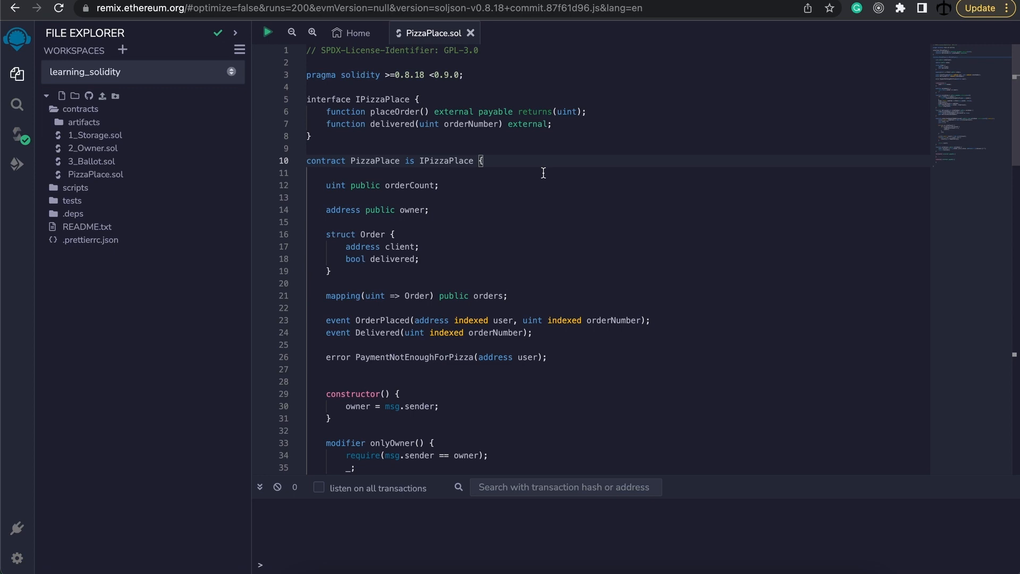
{"action": "mouse_move", "coordinate": [454, 198]}
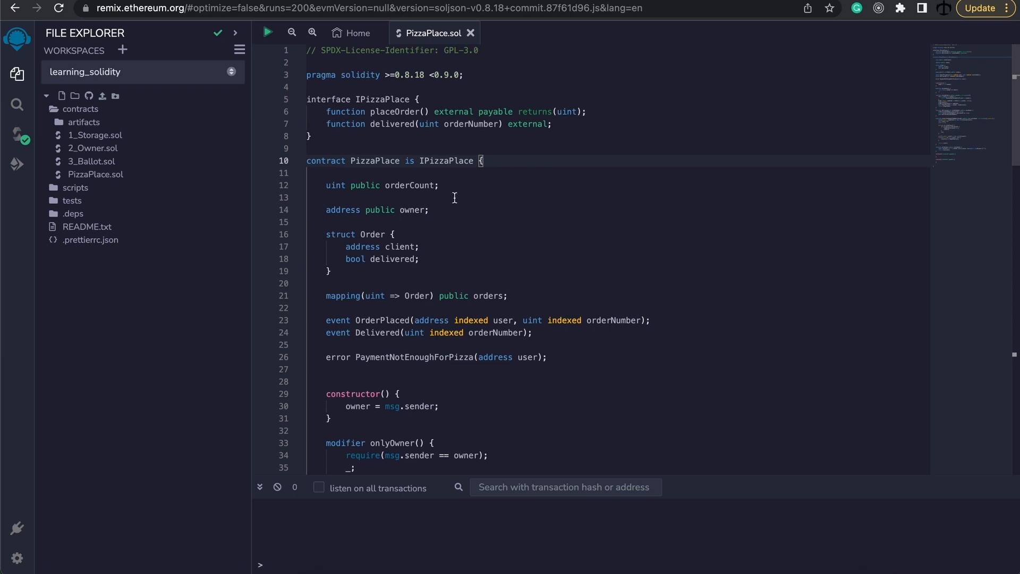
Delete placeOrder's body from PizzaPlace and read the 'should be marked abstract' TypeError
{"action": "scroll", "scroll_direction": "down", "scroll_amount": 3}
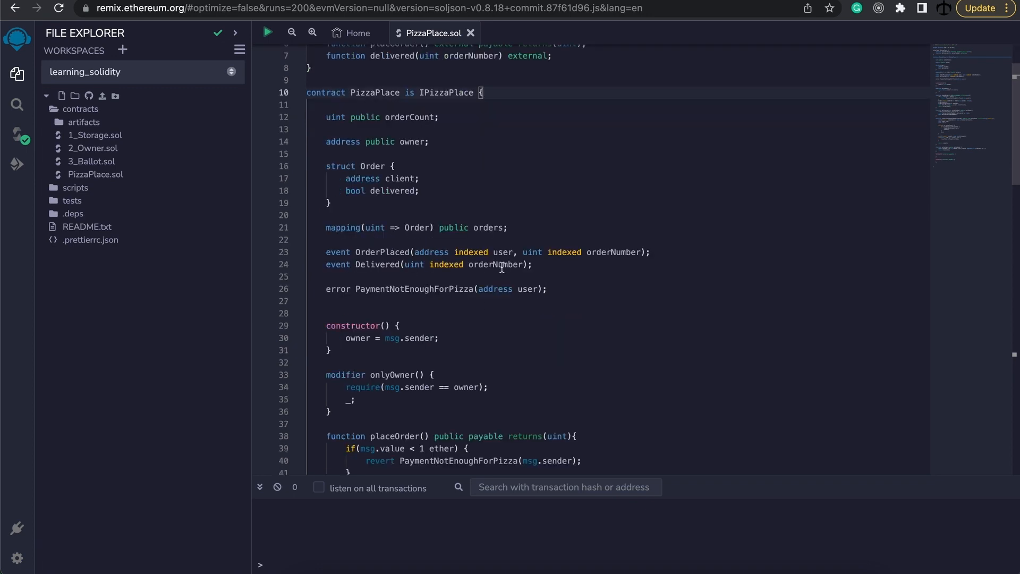
{"action": "mouse_move", "coordinate": [379, 118]}
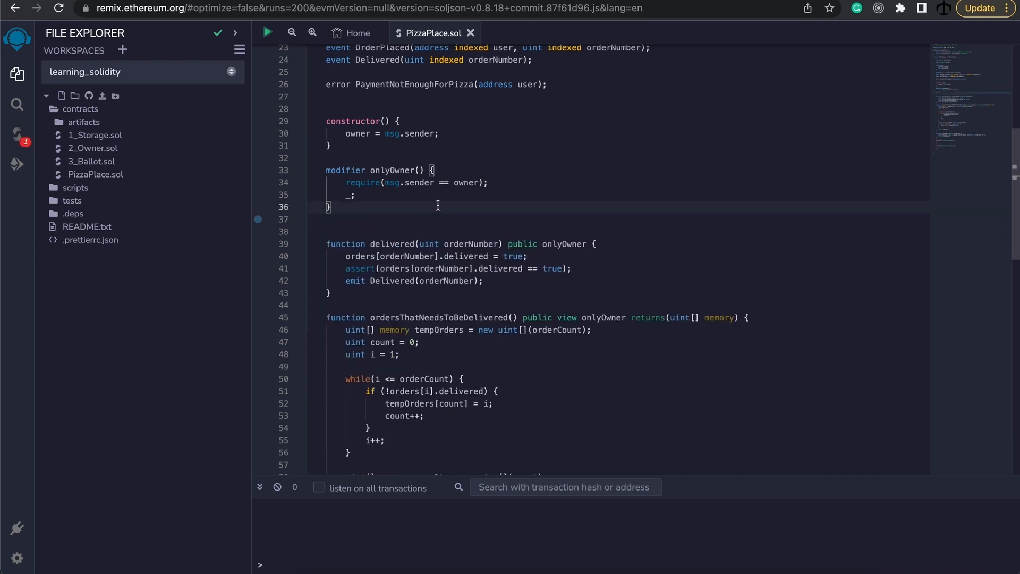
{"action": "scroll", "scroll_direction": "up", "scroll_amount": 3}
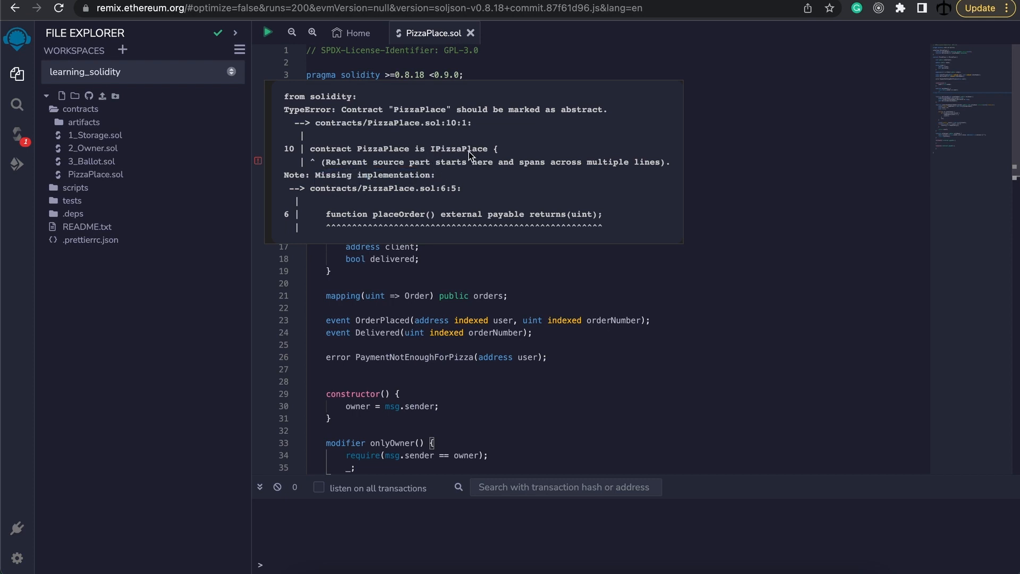
{"action": "mouse_move", "coordinate": [392, 222]}
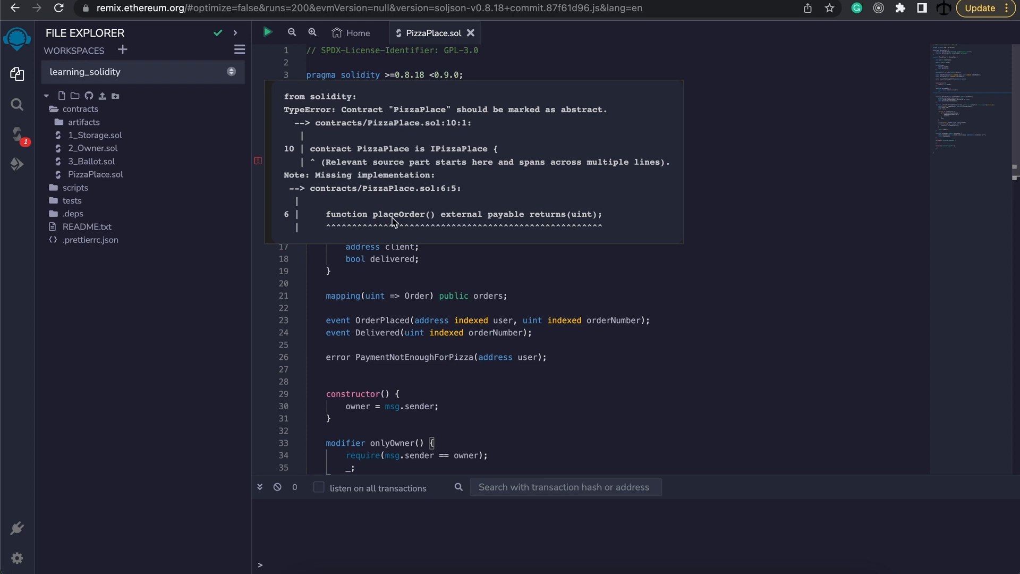
{"action": "mouse_move", "coordinate": [443, 221]}
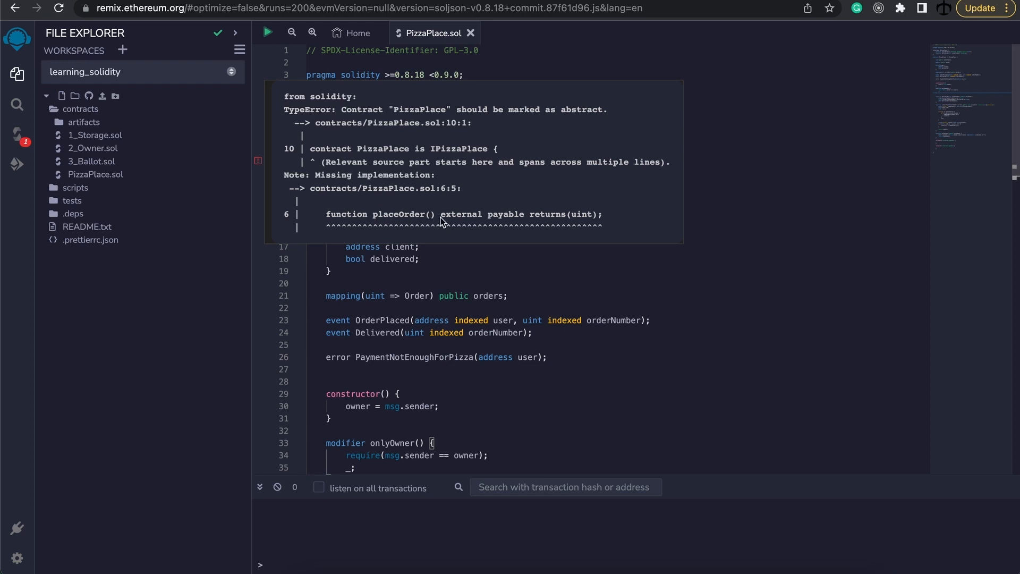